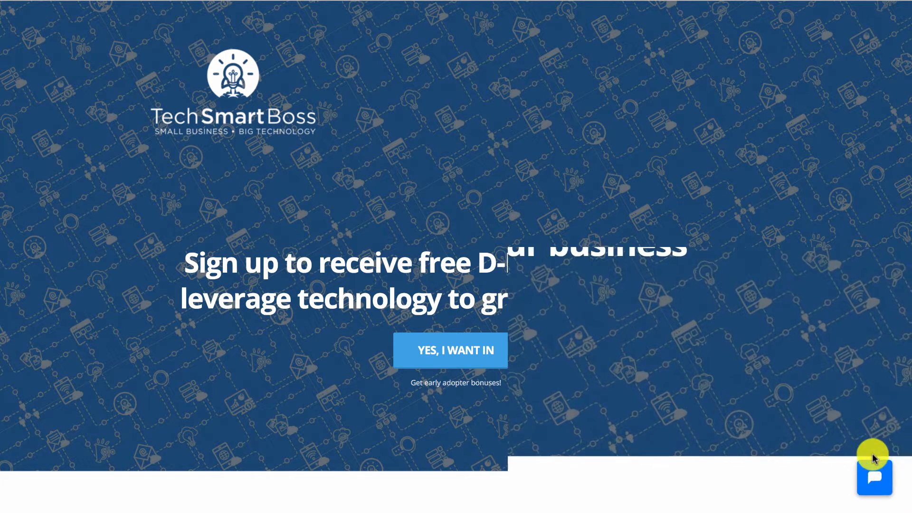
Go to the Drift homepage showing free signup with just an email, no credit card
{"action": "left_click", "coordinate": [874, 477]}
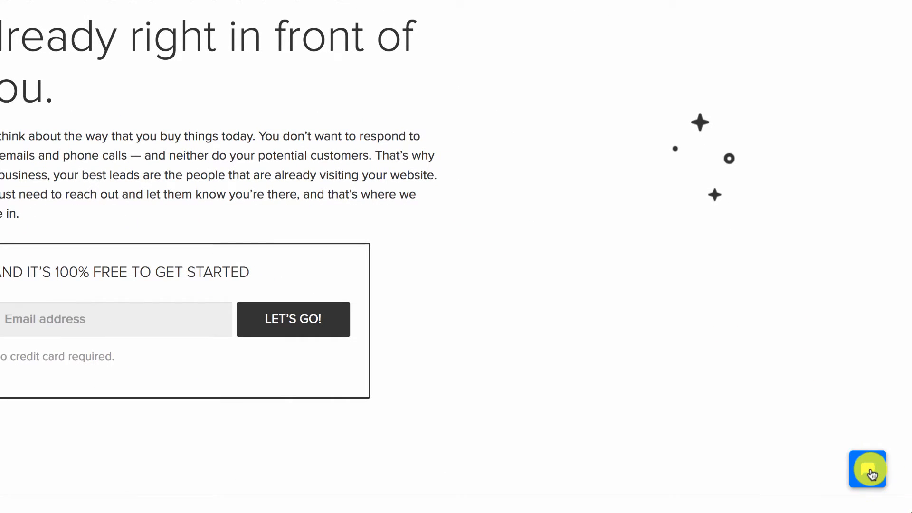
Bring up the live chat window with its greeting asking about questions
{"action": "left_click", "coordinate": [867, 469]}
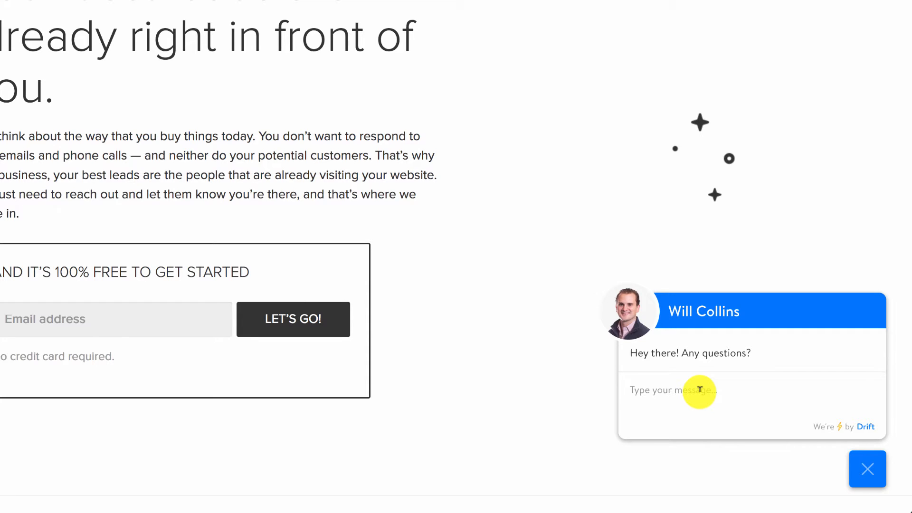
{"action": "mouse_move", "coordinate": [724, 391]}
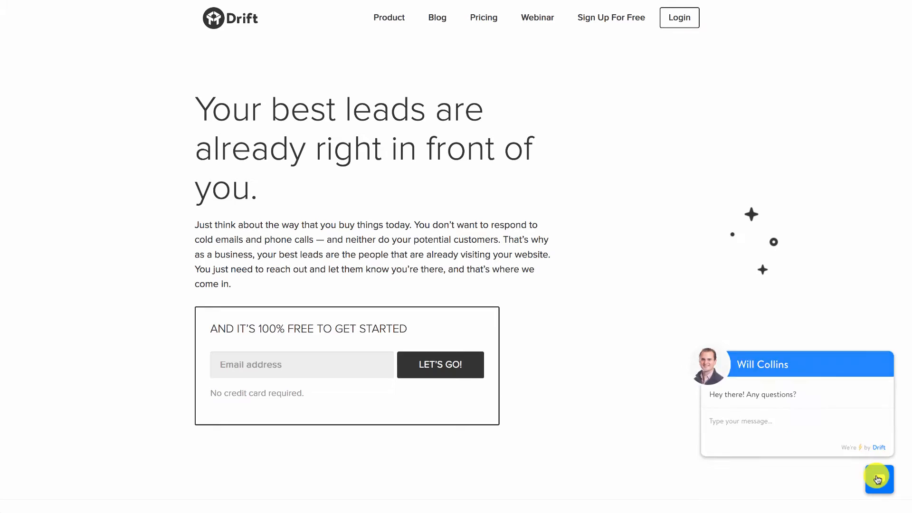
Close the chat window and browse the Product menu's feature list
{"action": "left_click", "coordinate": [390, 17]}
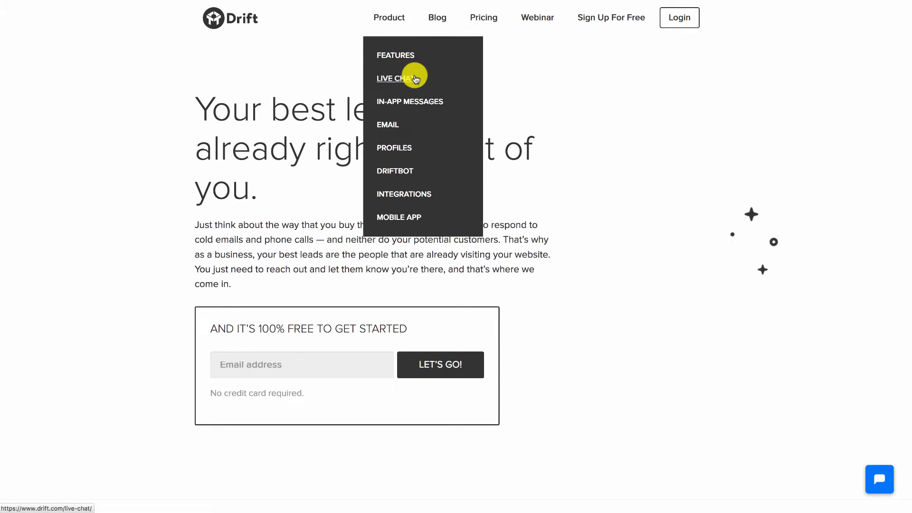
{"action": "mouse_move", "coordinate": [444, 97]}
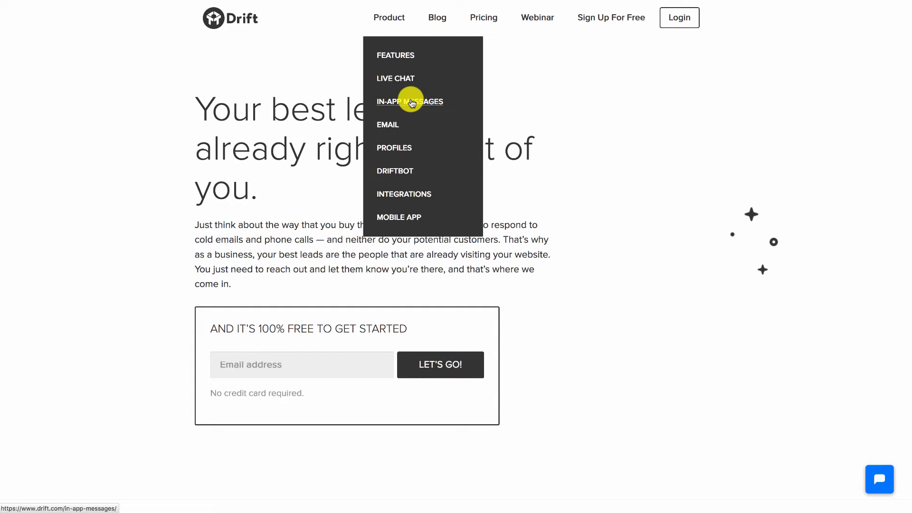
{"action": "mouse_move", "coordinate": [388, 124]}
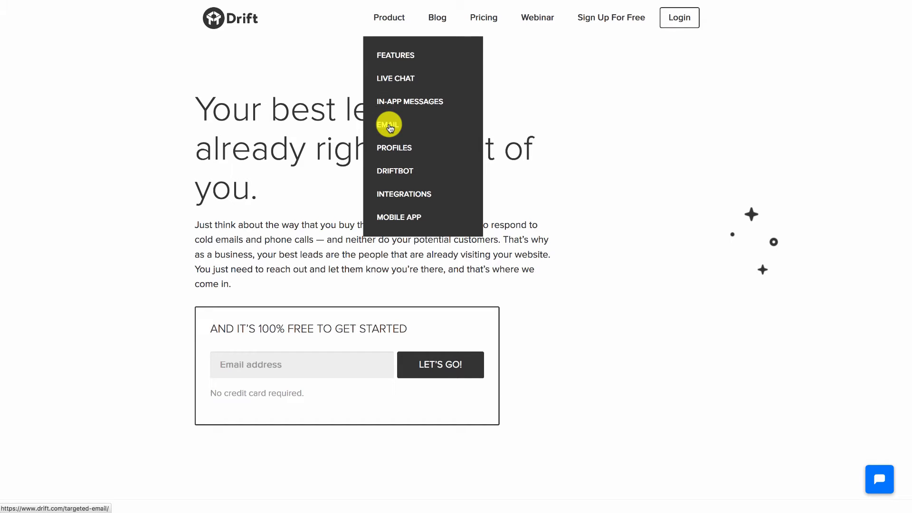
{"action": "mouse_move", "coordinate": [398, 150]}
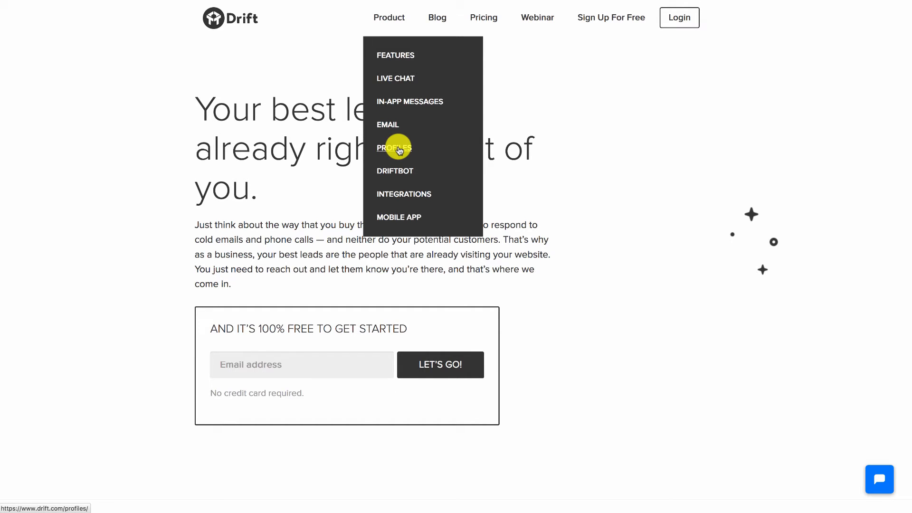
{"action": "mouse_move", "coordinate": [409, 197]}
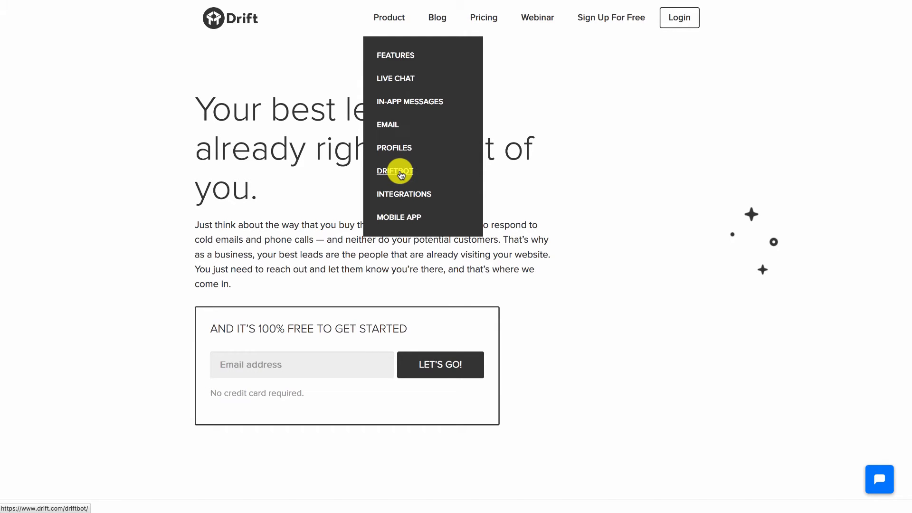
{"action": "mouse_move", "coordinate": [398, 217]}
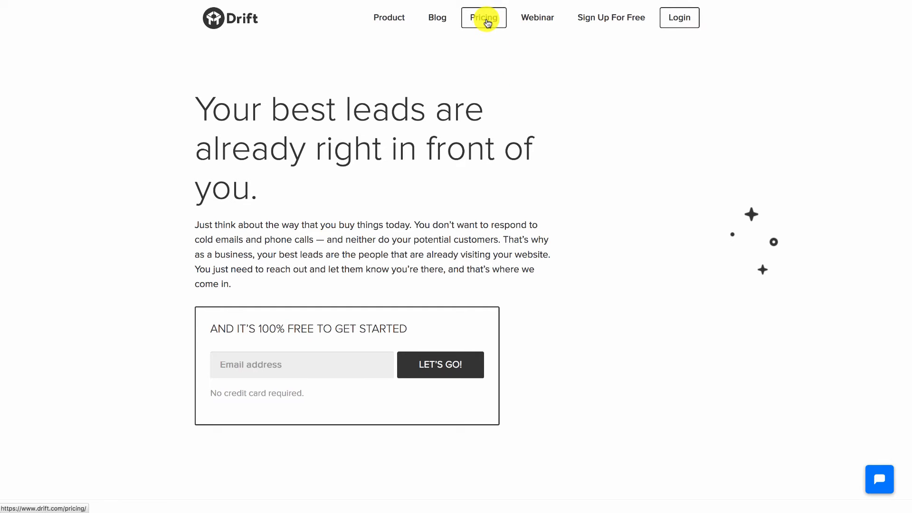
Review the Free and $50/month Business plans, then go to Sign Up For Free
{"action": "left_click", "coordinate": [482, 17]}
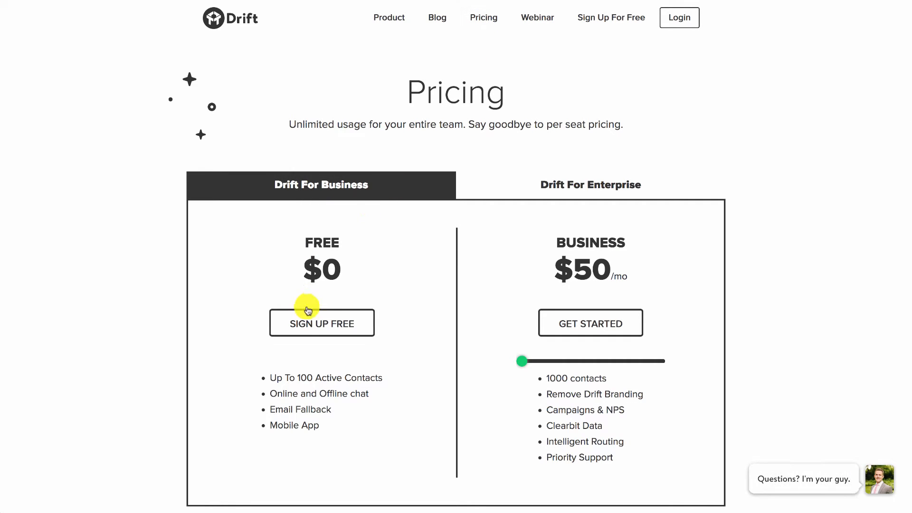
{"action": "mouse_move", "coordinate": [498, 293]}
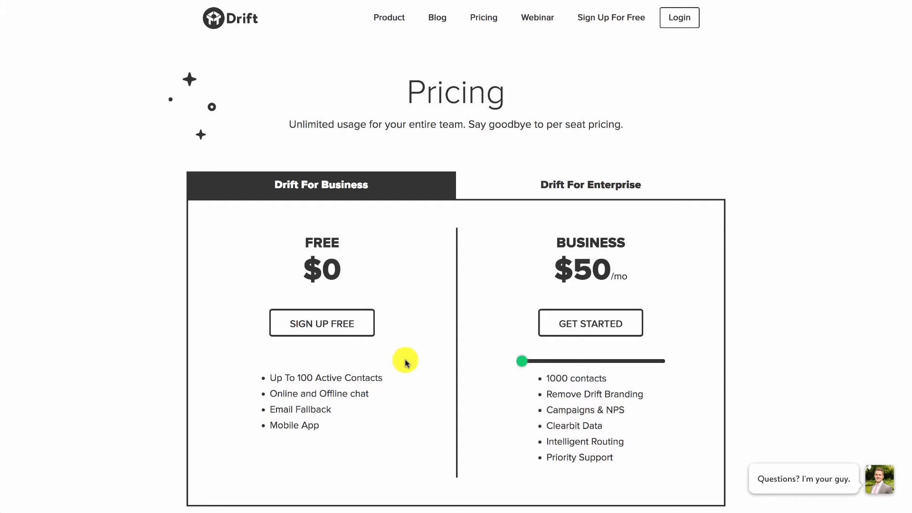
{"action": "mouse_move", "coordinate": [583, 34]}
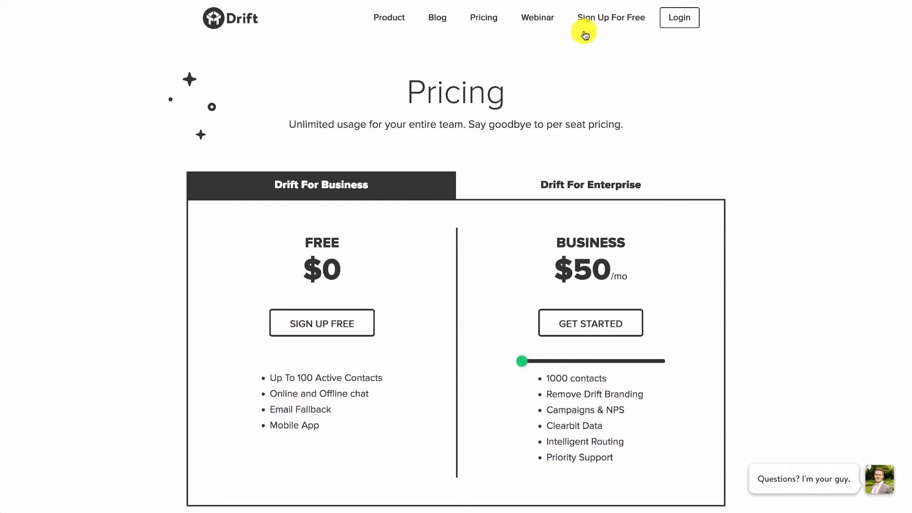
{"action": "left_click", "coordinate": [611, 17]}
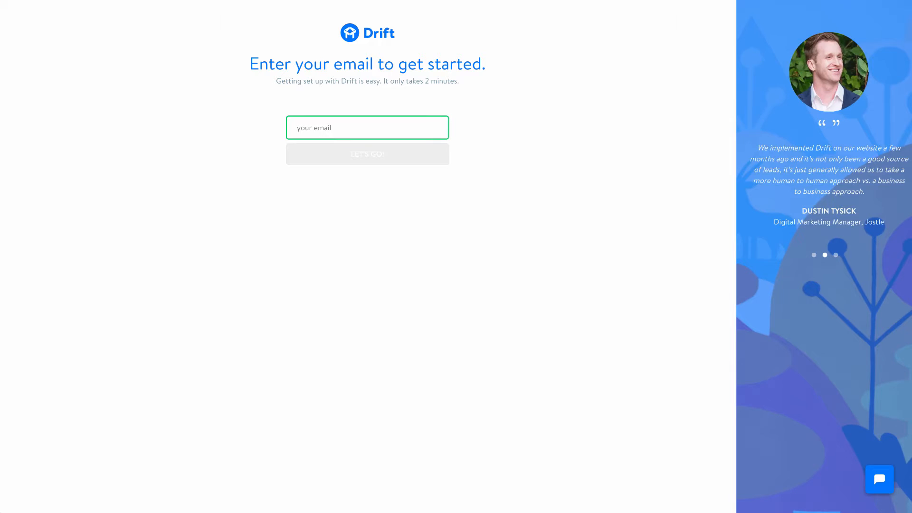
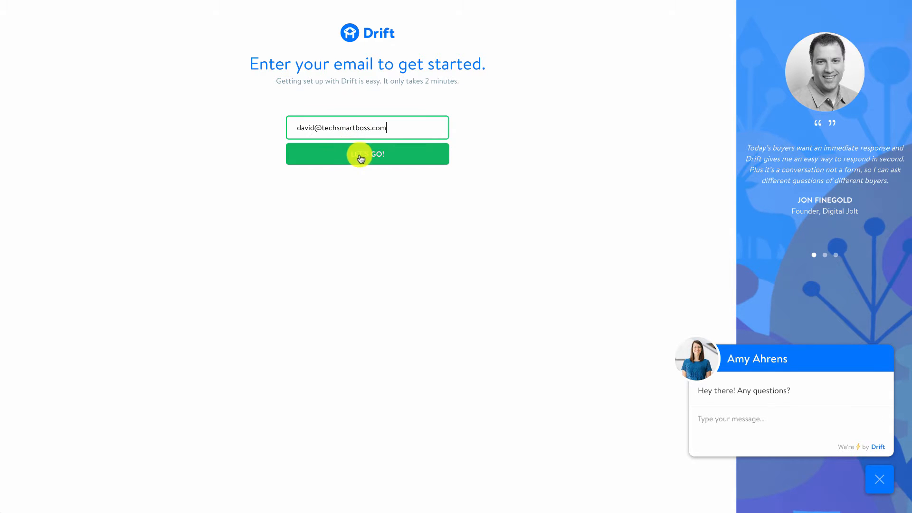
Submit the techsmartboss email address to create the account and reach setup
{"action": "left_click", "coordinate": [367, 154]}
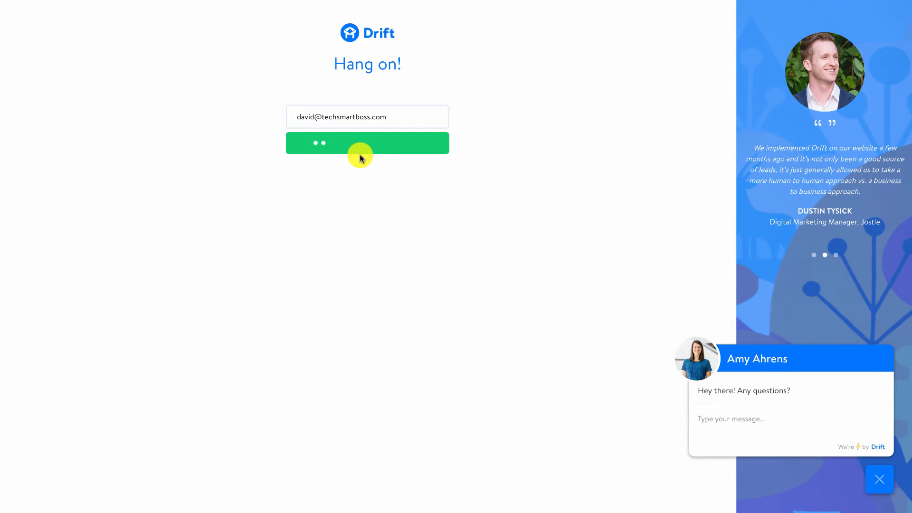
{"action": "left_click", "coordinate": [367, 143]}
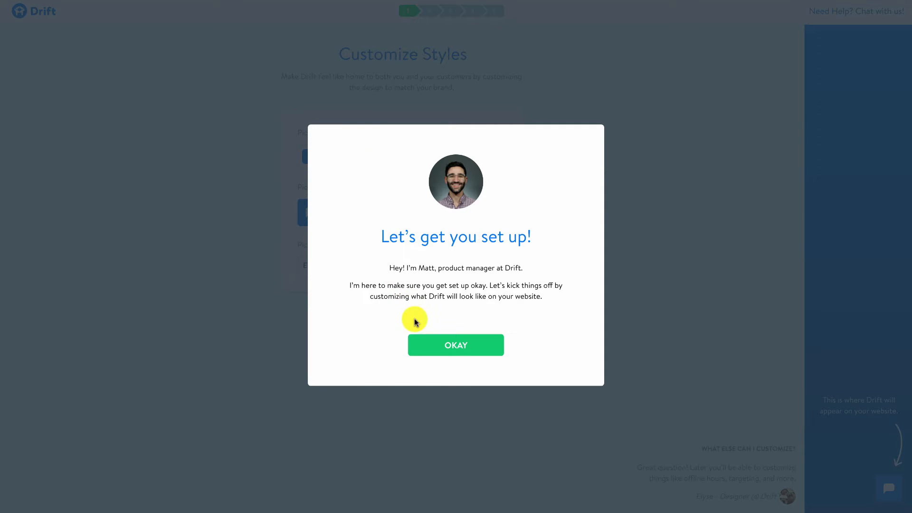
Dismiss the welcome popup, try each chat icon style and return to the first one
{"action": "left_click", "coordinate": [455, 345]}
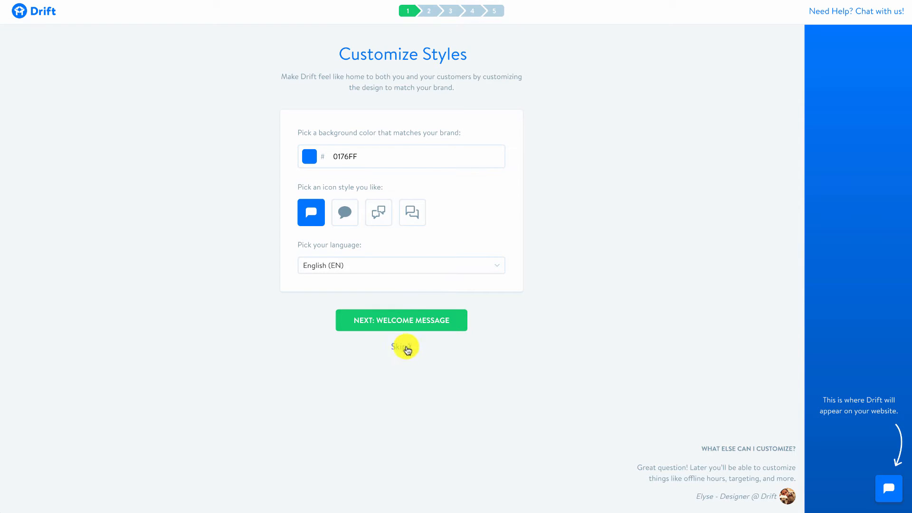
{"action": "mouse_move", "coordinate": [412, 118]}
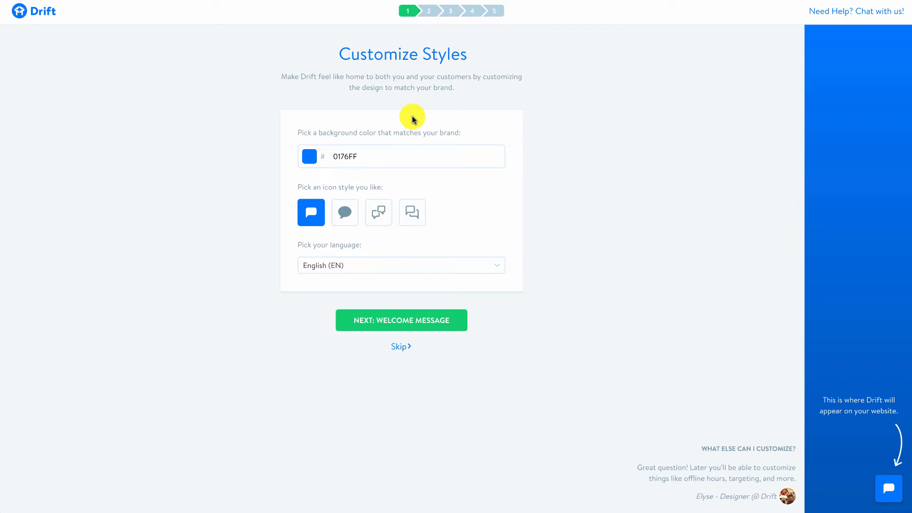
{"action": "mouse_move", "coordinate": [339, 180]}
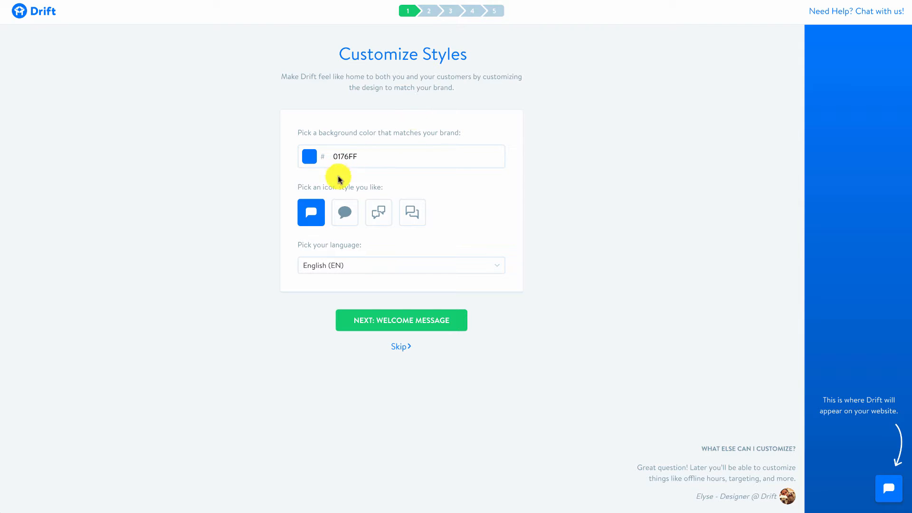
{"action": "left_click", "coordinate": [344, 212]}
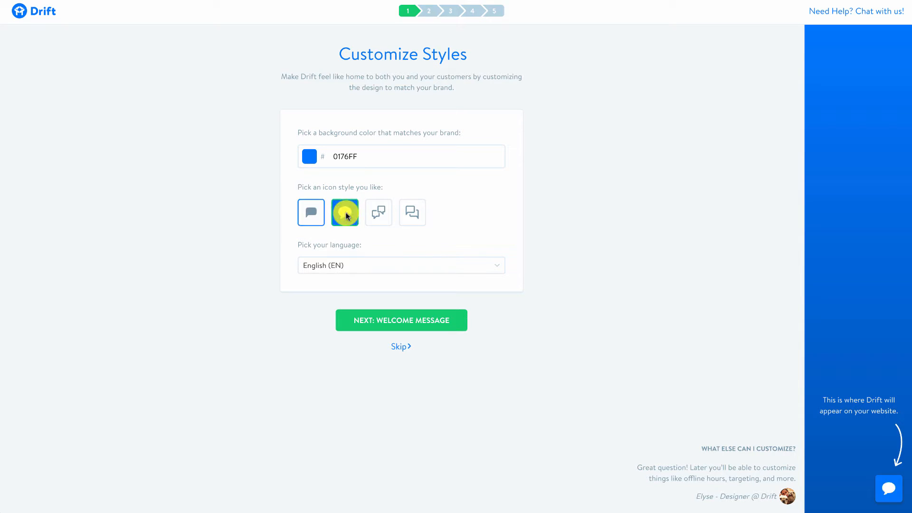
{"action": "left_click", "coordinate": [344, 212]}
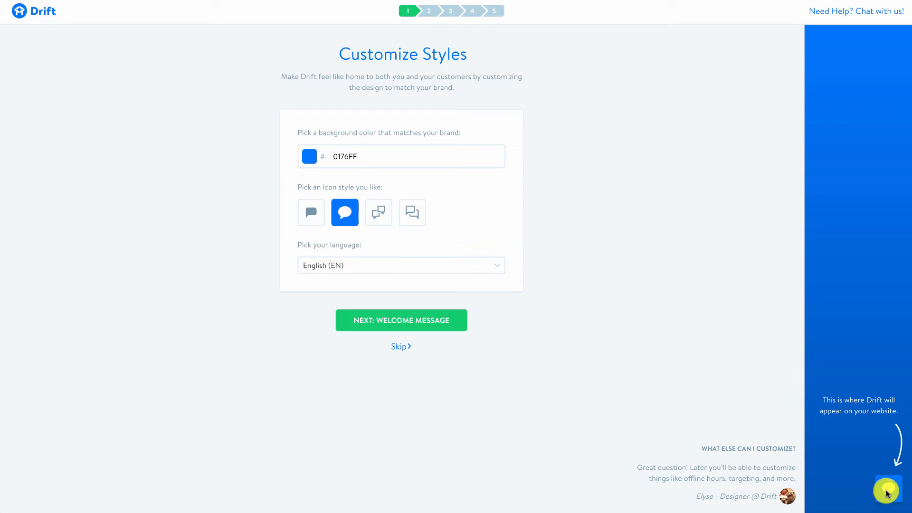
{"action": "left_click", "coordinate": [378, 212]}
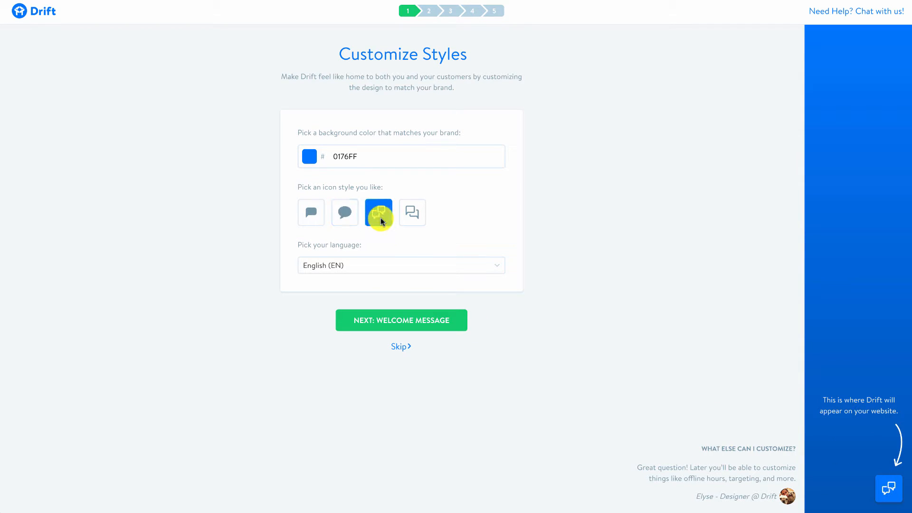
{"action": "left_click", "coordinate": [411, 212]}
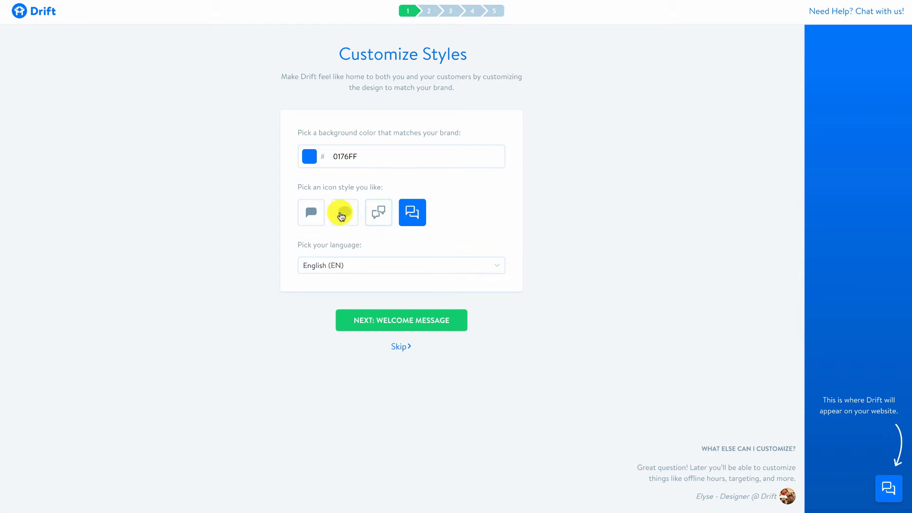
{"action": "left_click", "coordinate": [310, 212]}
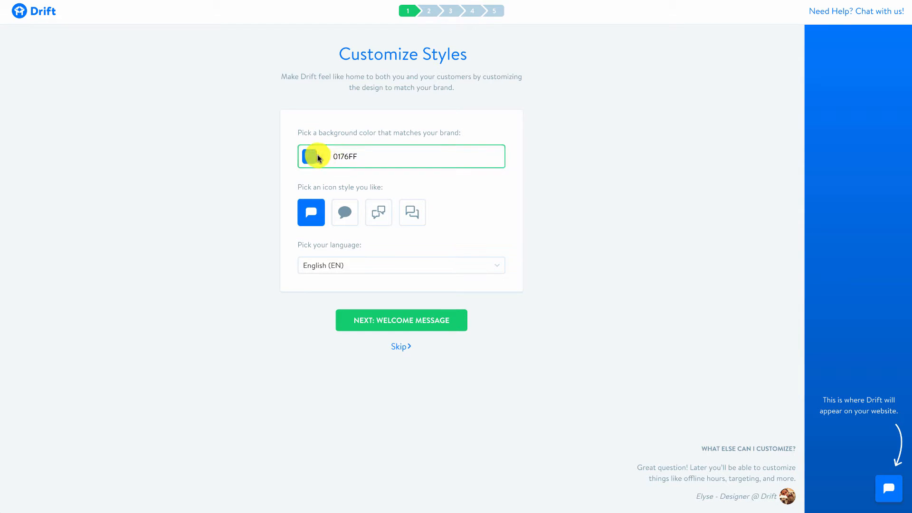
Keep English (EN) as the widget language
{"action": "left_click", "coordinate": [401, 265]}
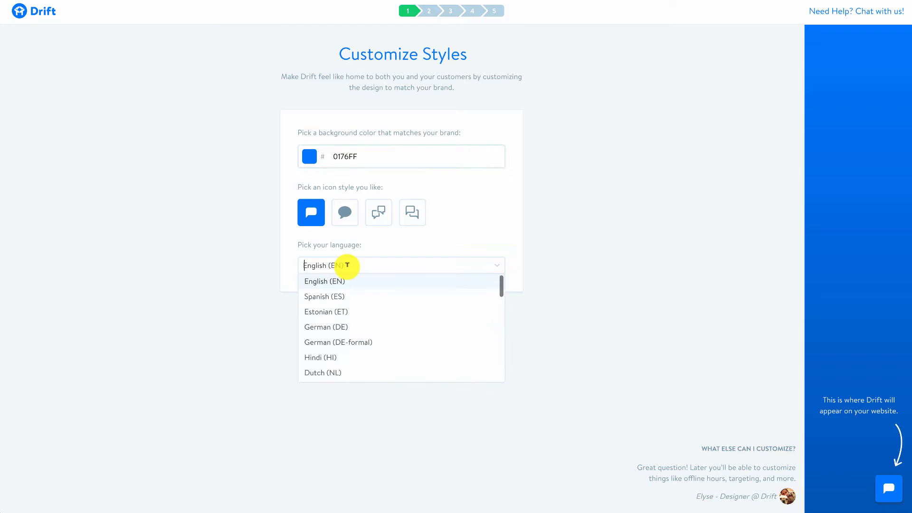
{"action": "mouse_move", "coordinate": [477, 269]}
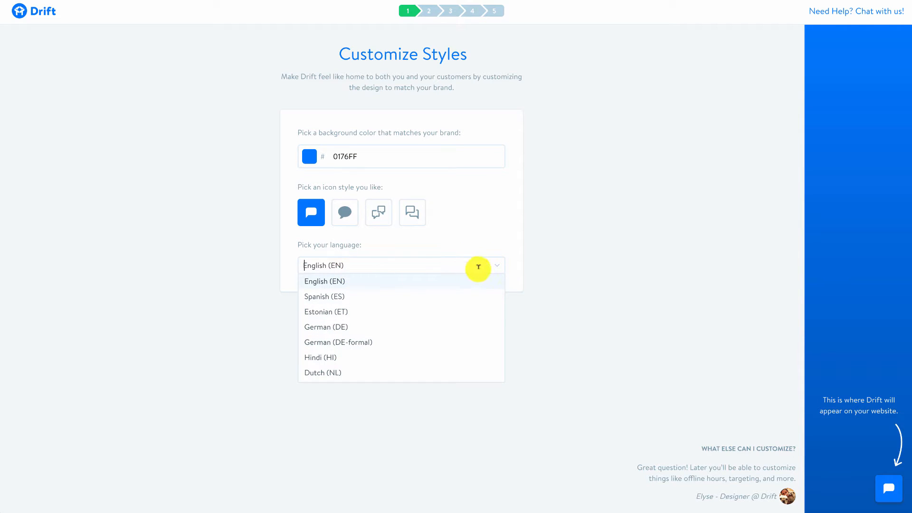
{"action": "left_click", "coordinate": [324, 281]}
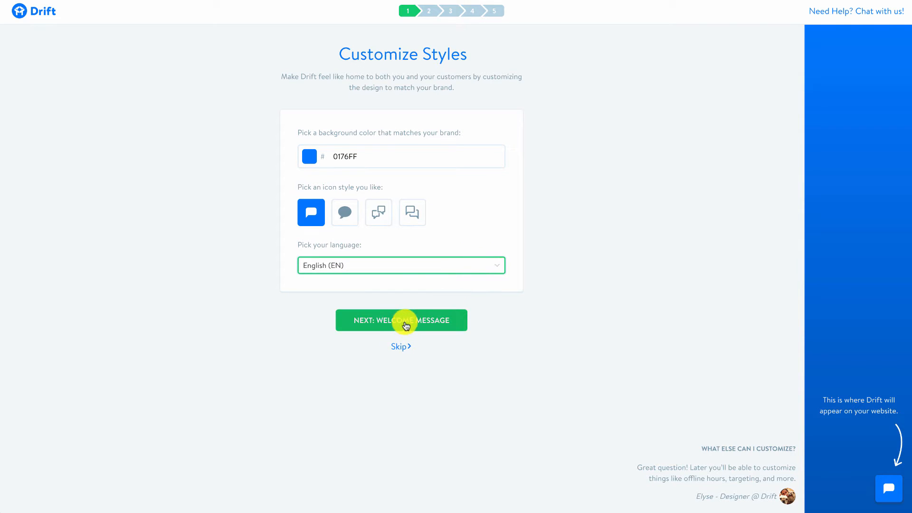
Keep the default welcome greeting and continue to the profile details step
{"action": "left_click", "coordinate": [401, 320]}
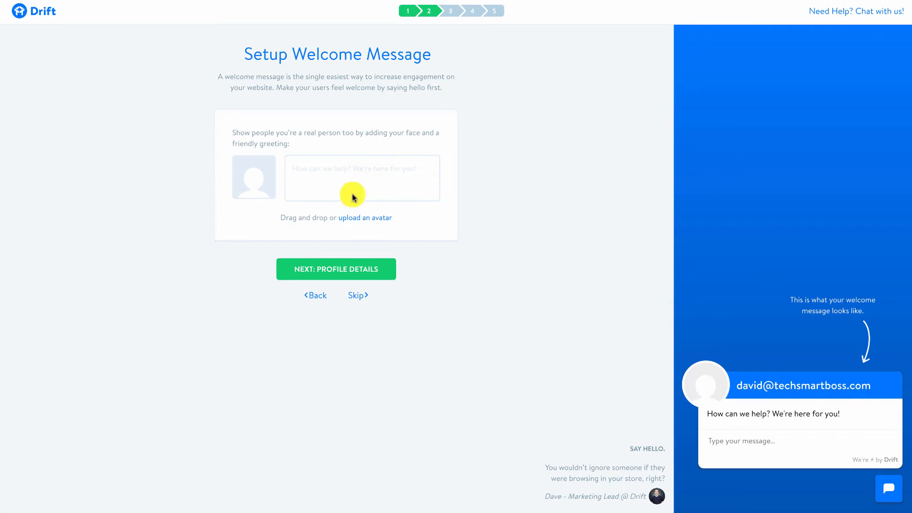
{"action": "mouse_move", "coordinate": [720, 428]}
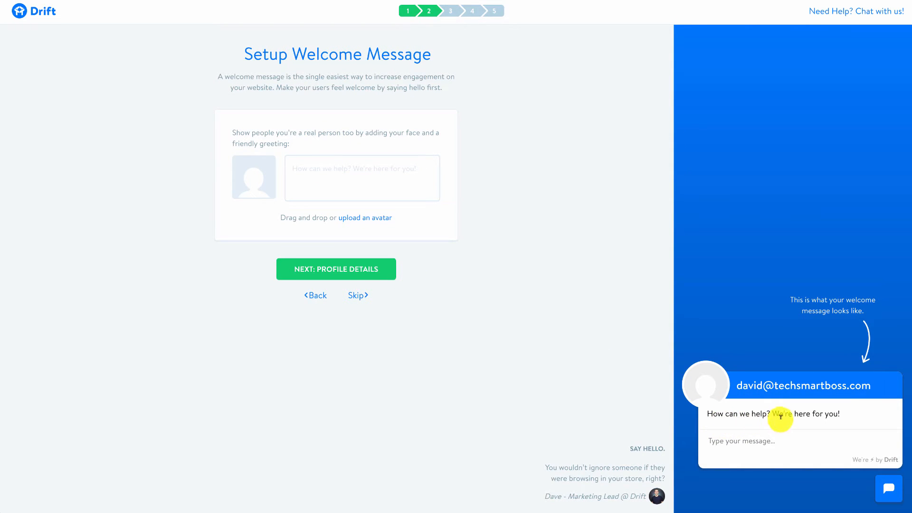
{"action": "mouse_move", "coordinate": [344, 168]}
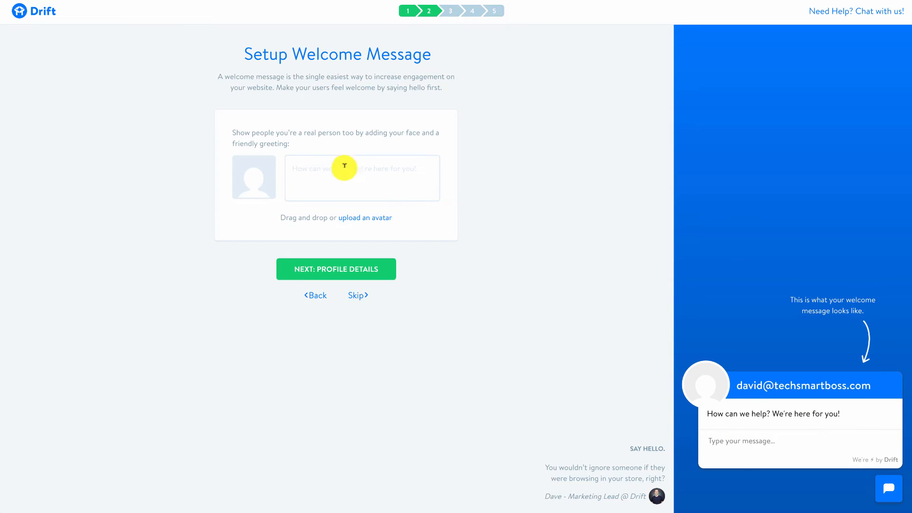
{"action": "mouse_move", "coordinate": [698, 397]}
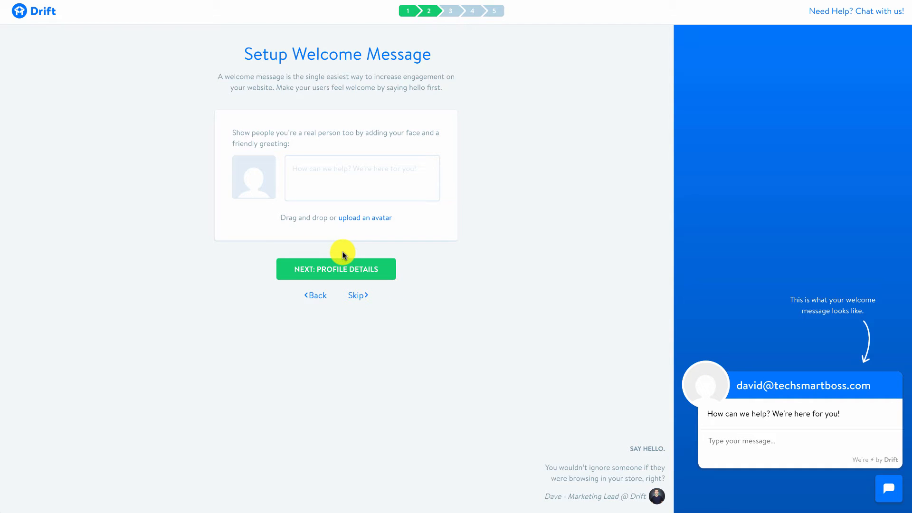
{"action": "left_click", "coordinate": [335, 269]}
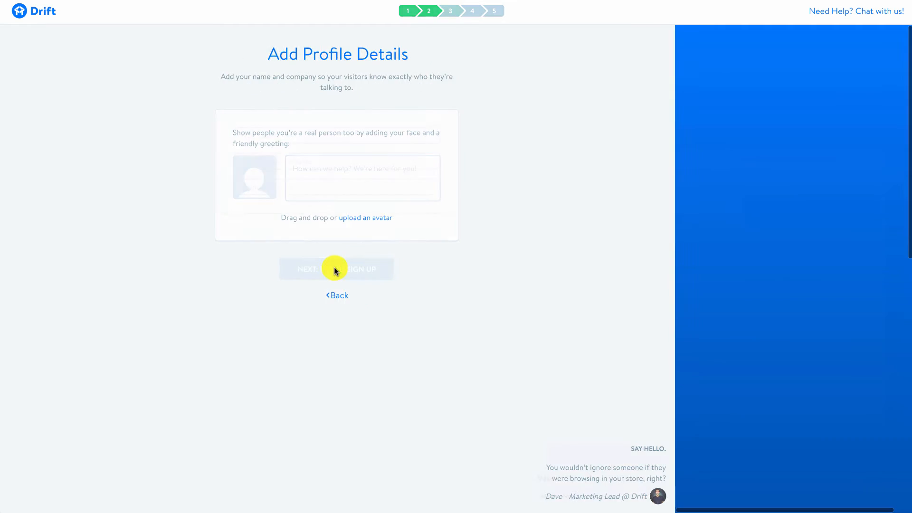
{"action": "left_click", "coordinate": [336, 268]}
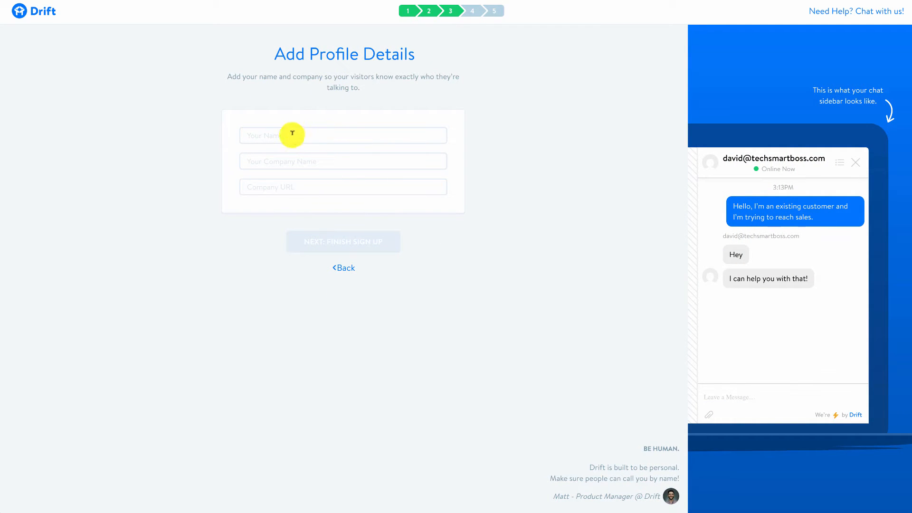
{"action": "type", "text": "Dav"}
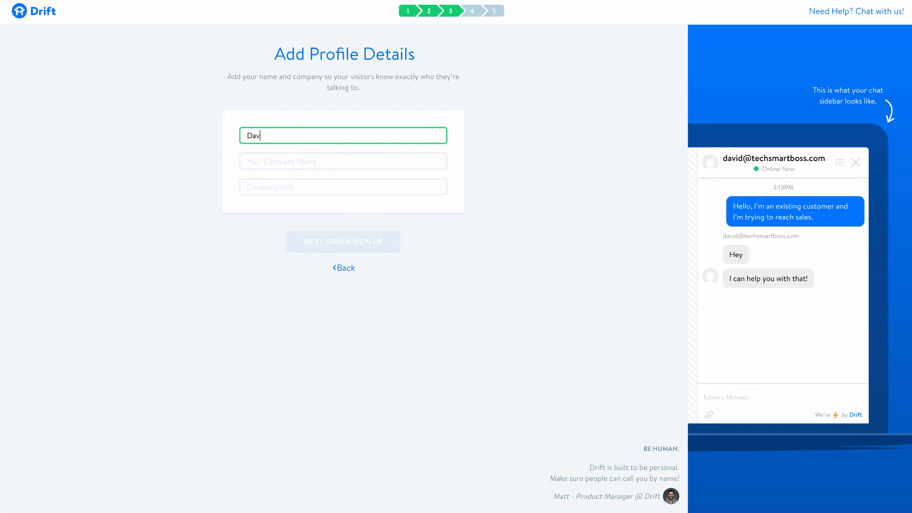
{"action": "type", "text": "Tech"}
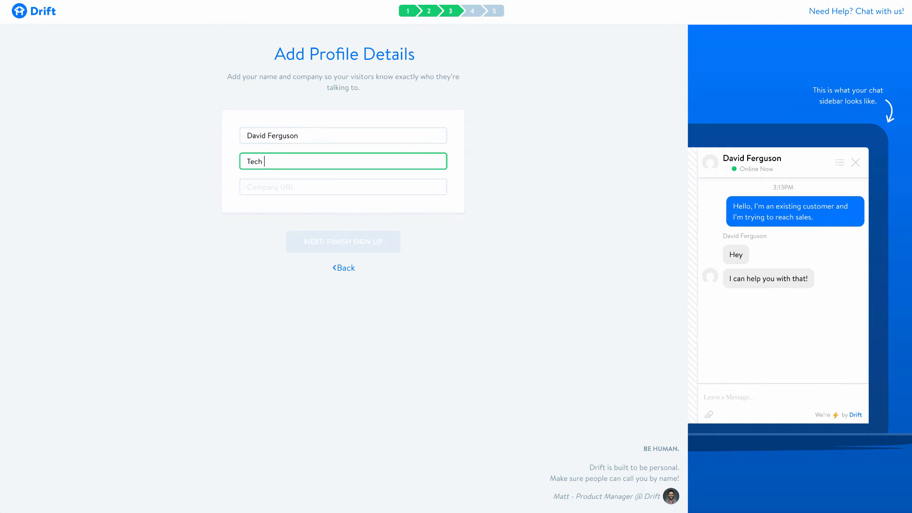
{"action": "type", "text": "www.techsmartboss.com"}
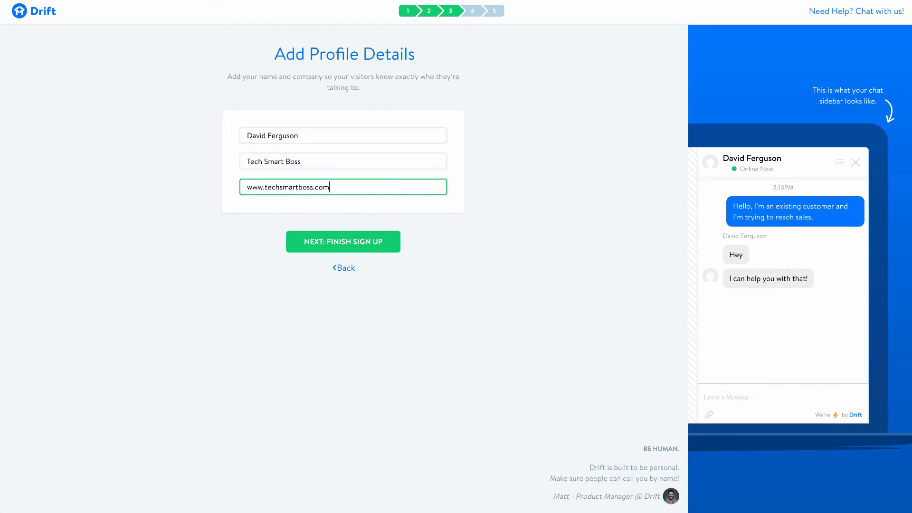
{"action": "left_click", "coordinate": [343, 241]}
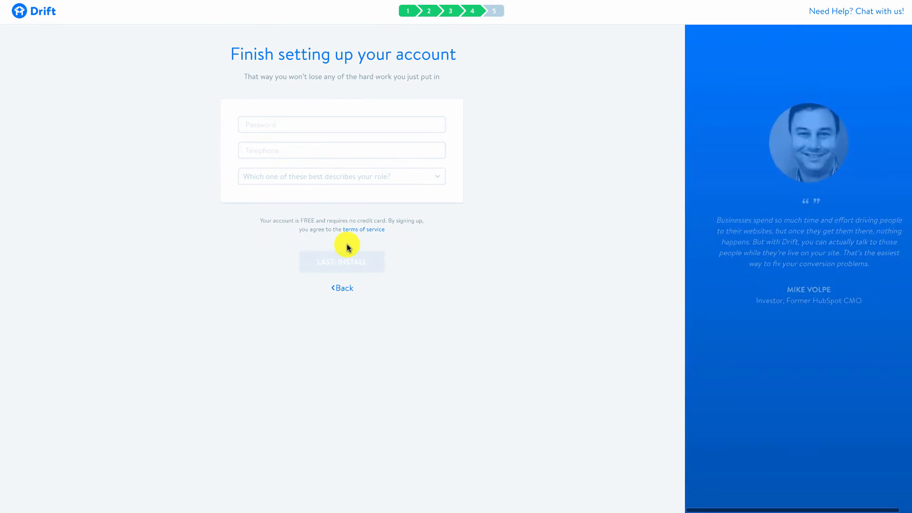
Set the account password and continue to the code installation step
{"action": "left_click", "coordinate": [341, 125]}
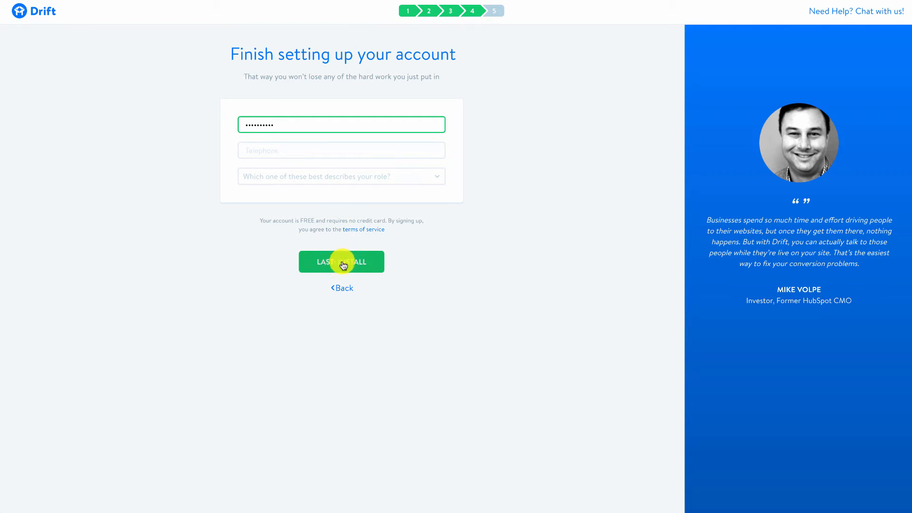
{"action": "left_click", "coordinate": [341, 262]}
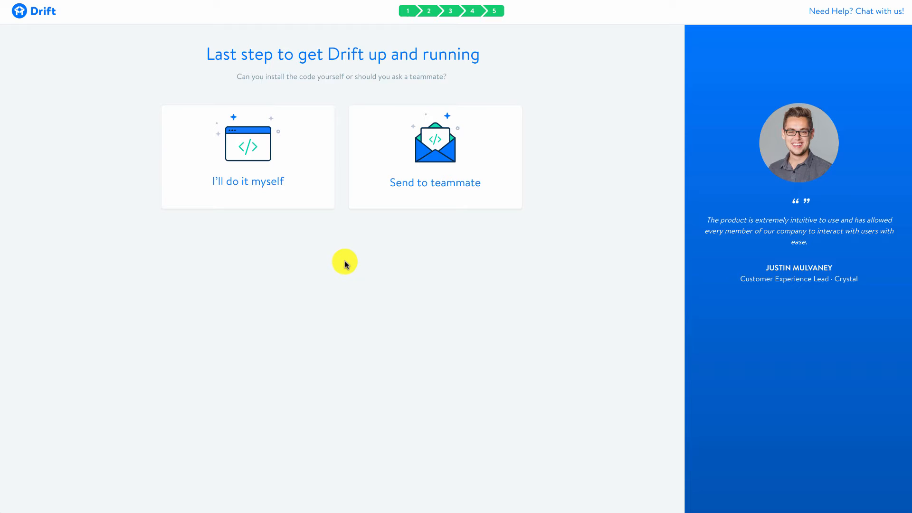
{"action": "mouse_move", "coordinate": [343, 172]}
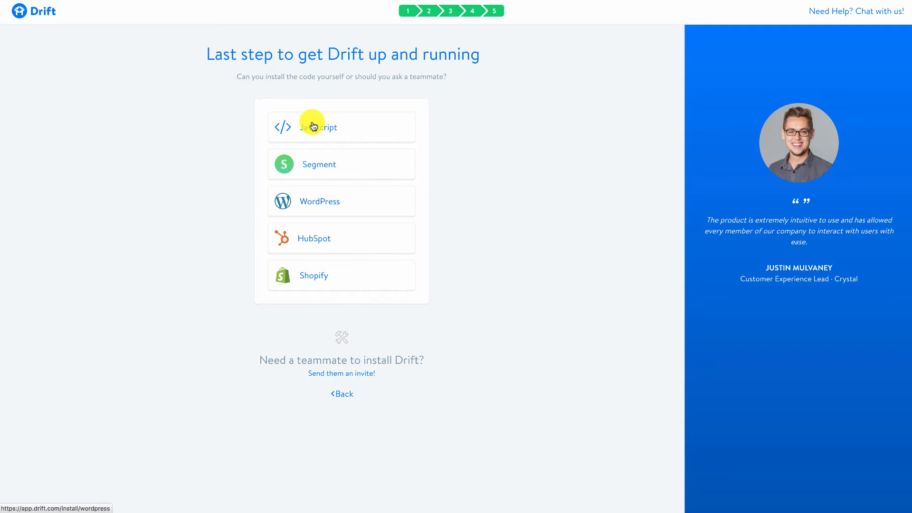
Choose the do-it-myself JavaScript install, copy the snippet and continue to verification
{"action": "left_click", "coordinate": [318, 127]}
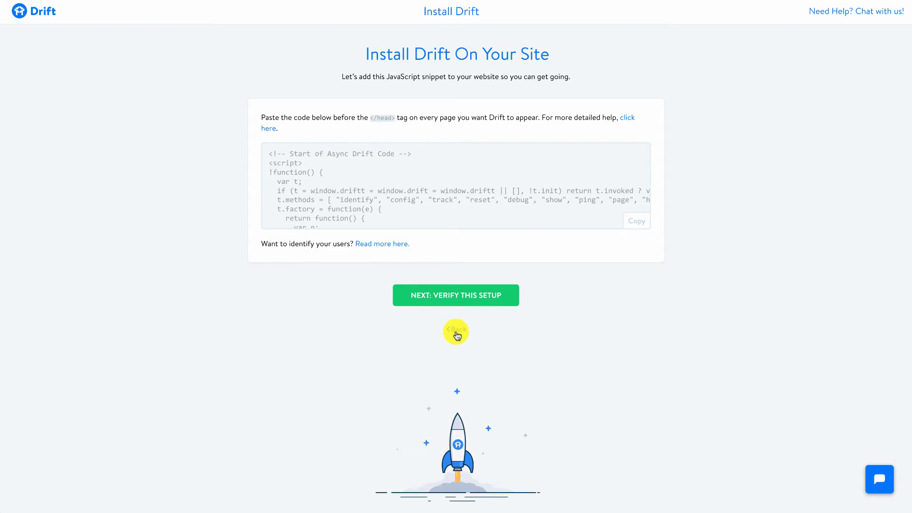
{"action": "left_click", "coordinate": [456, 332]}
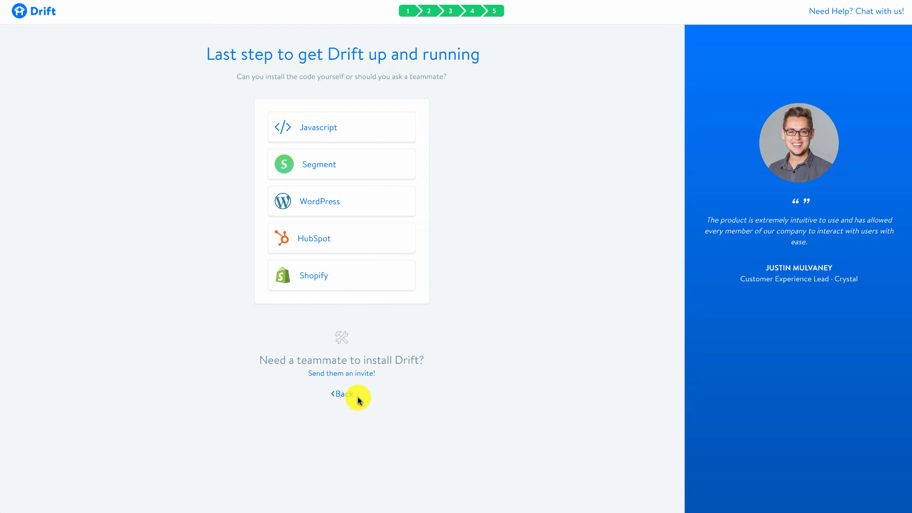
{"action": "mouse_move", "coordinate": [248, 196]}
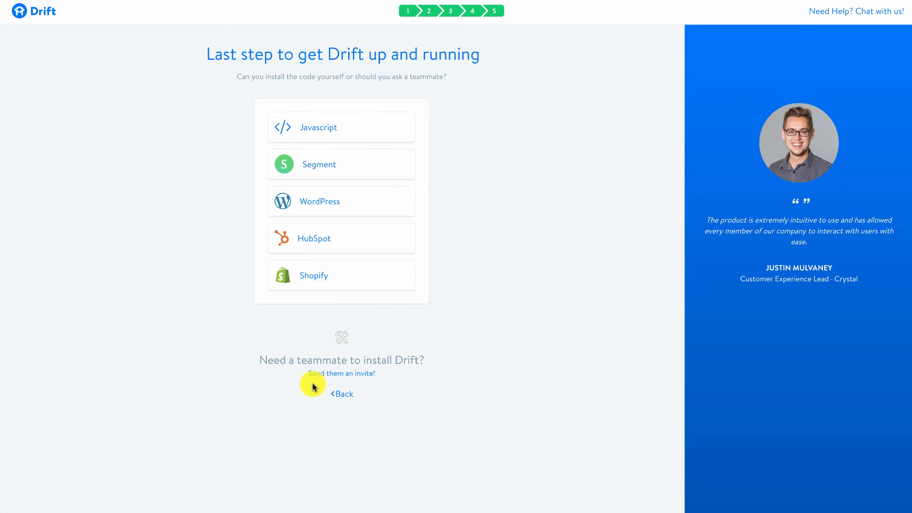
{"action": "left_click", "coordinate": [341, 126]}
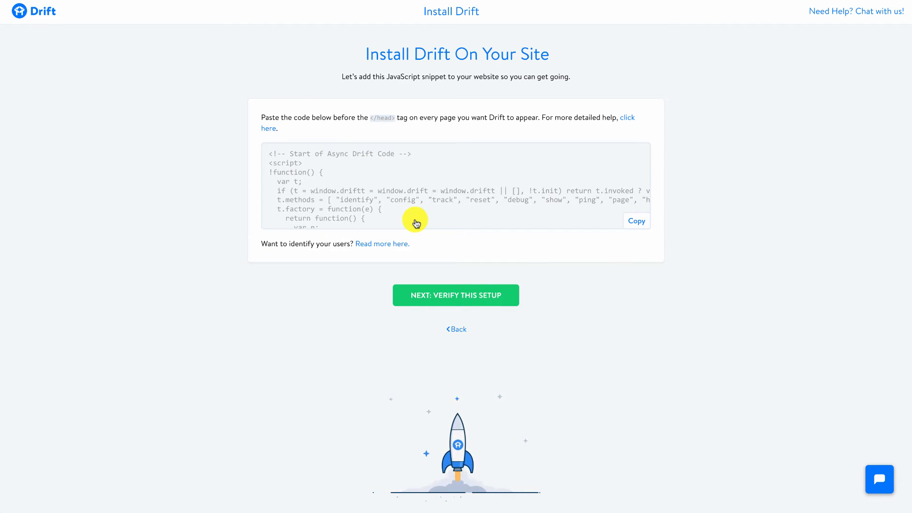
{"action": "left_click", "coordinate": [636, 220]}
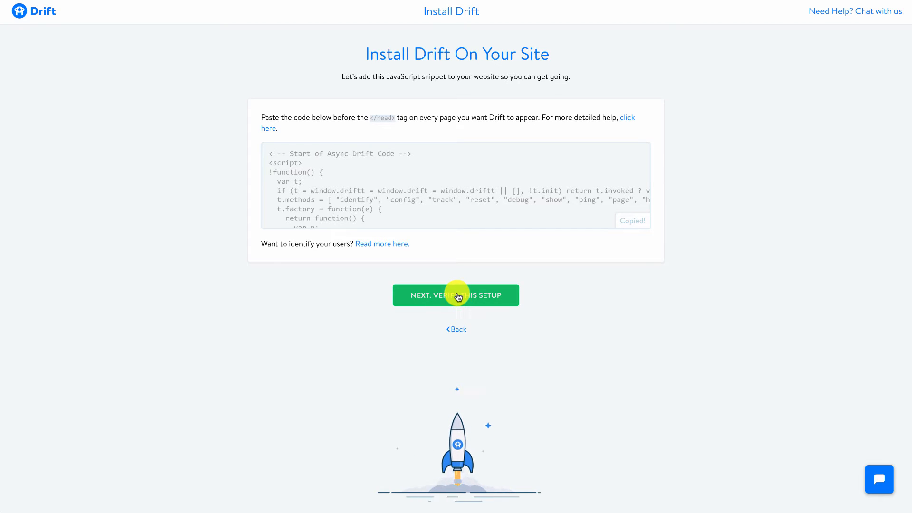
{"action": "left_click", "coordinate": [455, 295]}
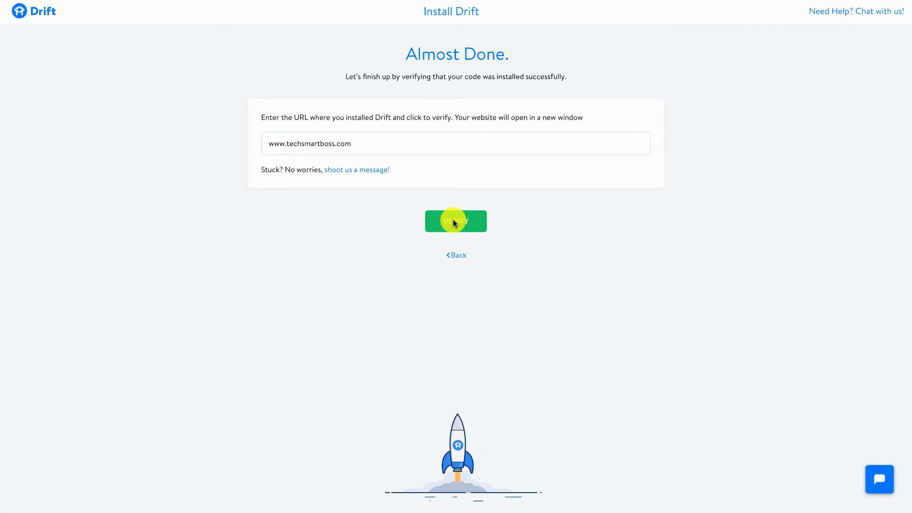
{"action": "left_click", "coordinate": [455, 222]}
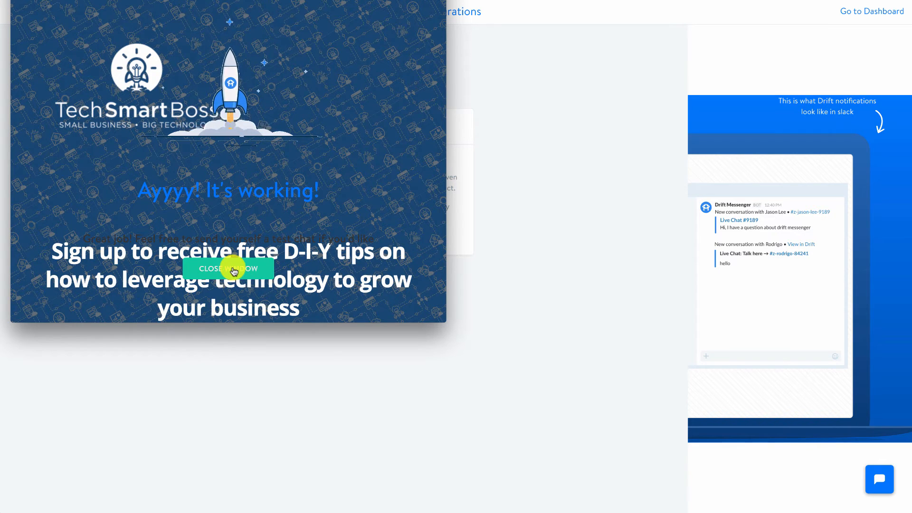
{"action": "left_click", "coordinate": [228, 269]}
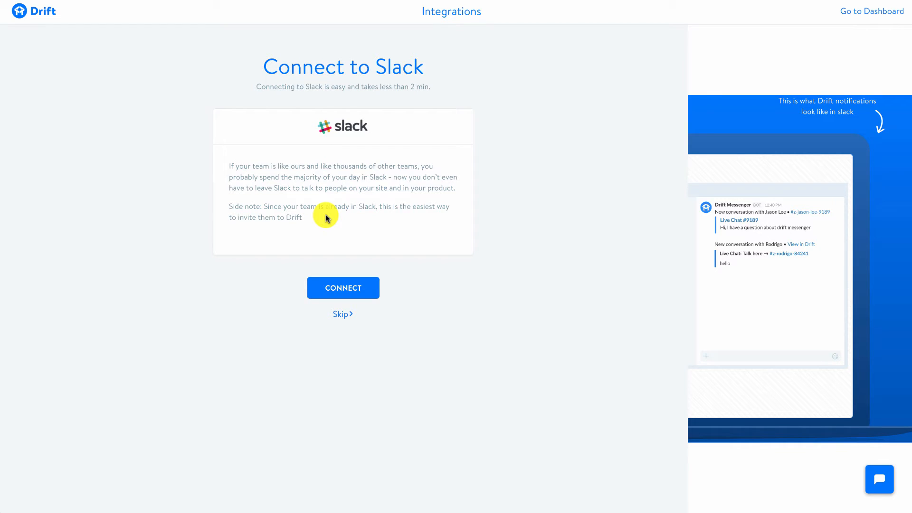
{"action": "mouse_move", "coordinate": [346, 188]}
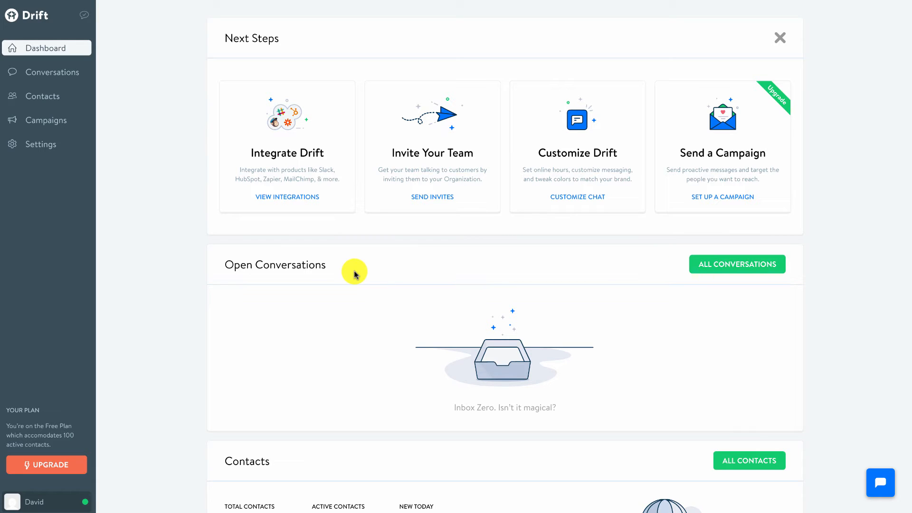
{"action": "mouse_move", "coordinate": [749, 152]}
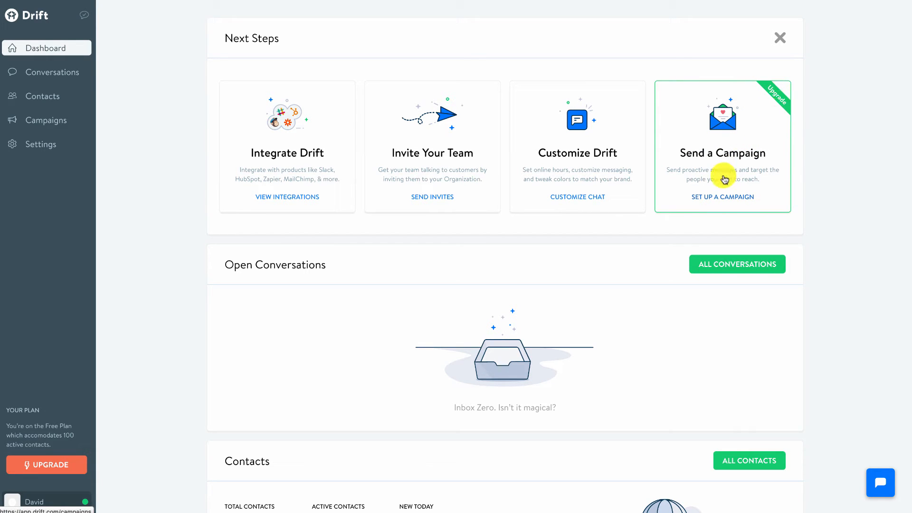
{"action": "mouse_move", "coordinate": [711, 180]}
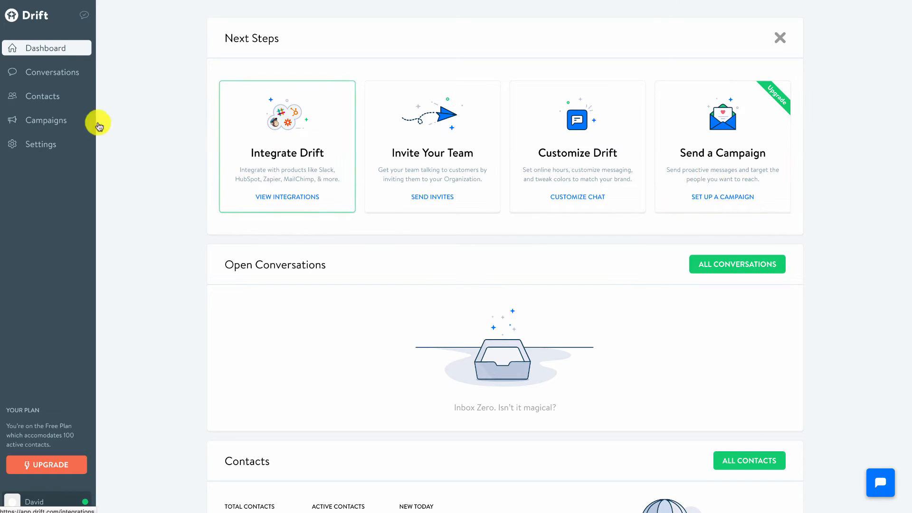
Go to the Campaigns page from the left sidebar
{"action": "left_click", "coordinate": [45, 120]}
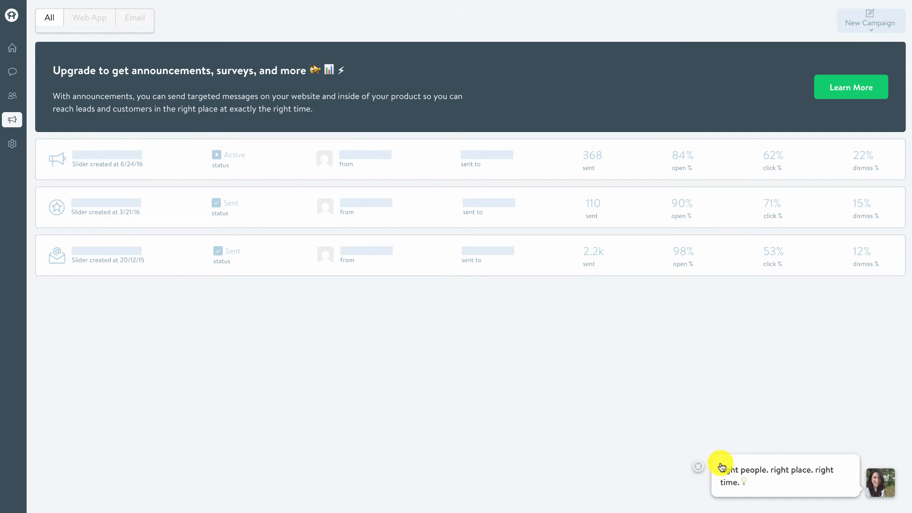
Scroll through the sample campaigns' sent, open and click rates, then return to the dashboard
{"action": "scroll", "scroll_direction": "down", "scroll_amount": 3}
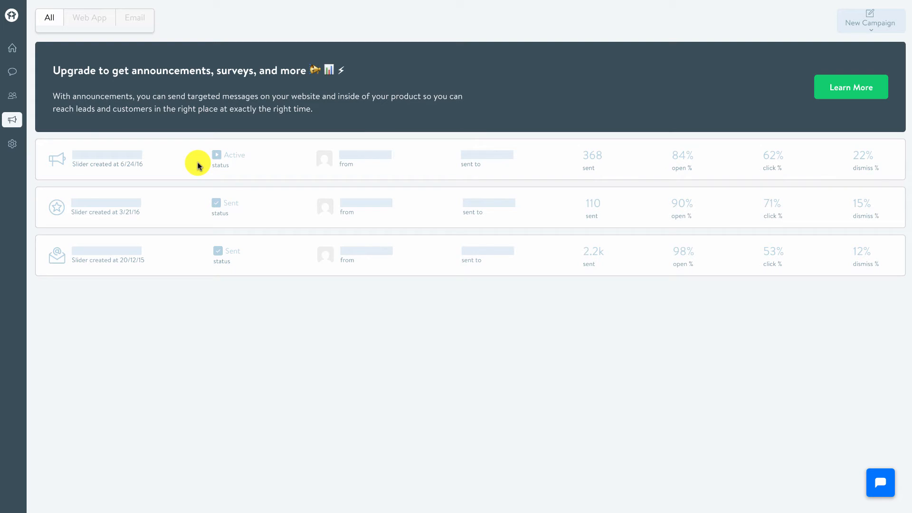
{"action": "mouse_move", "coordinate": [879, 483]}
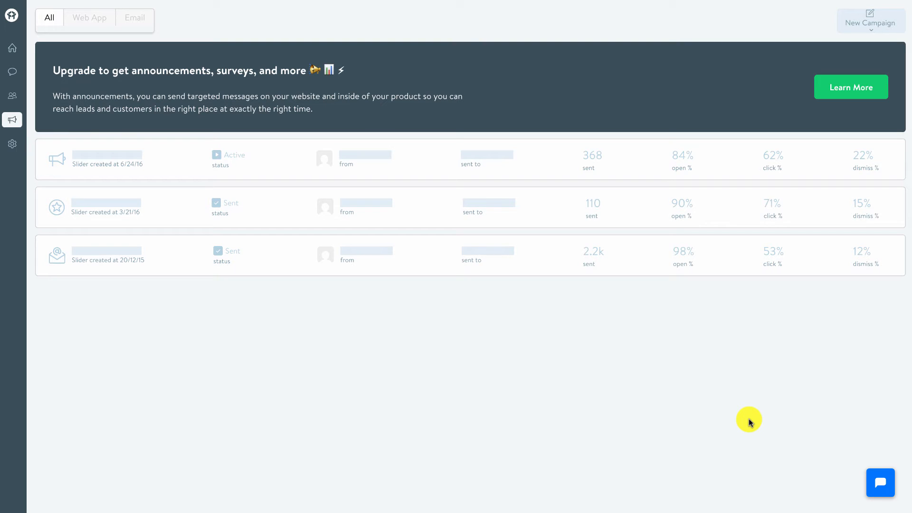
{"action": "mouse_move", "coordinate": [846, 457]}
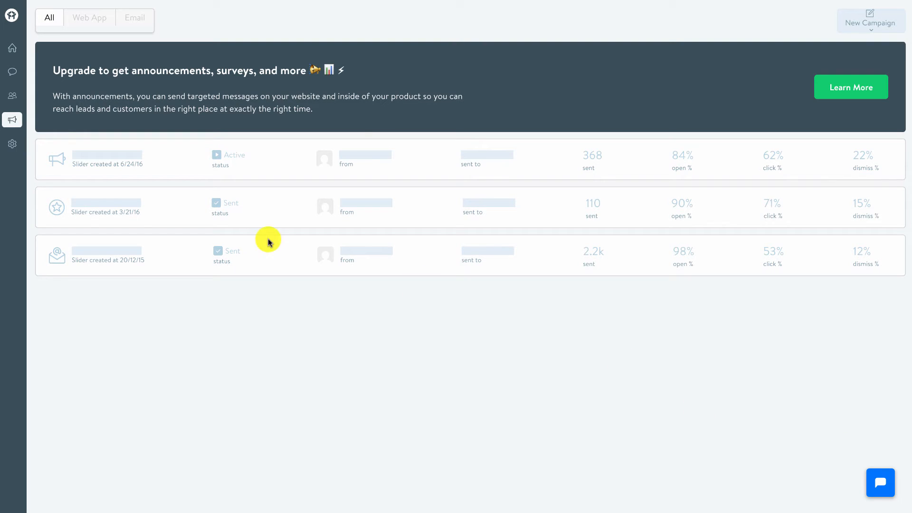
{"action": "mouse_move", "coordinate": [146, 194]}
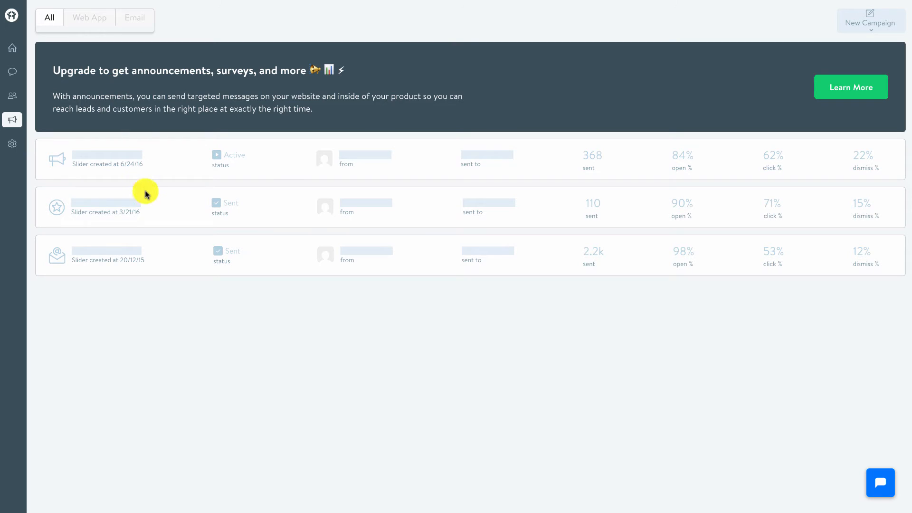
{"action": "mouse_move", "coordinate": [261, 195]}
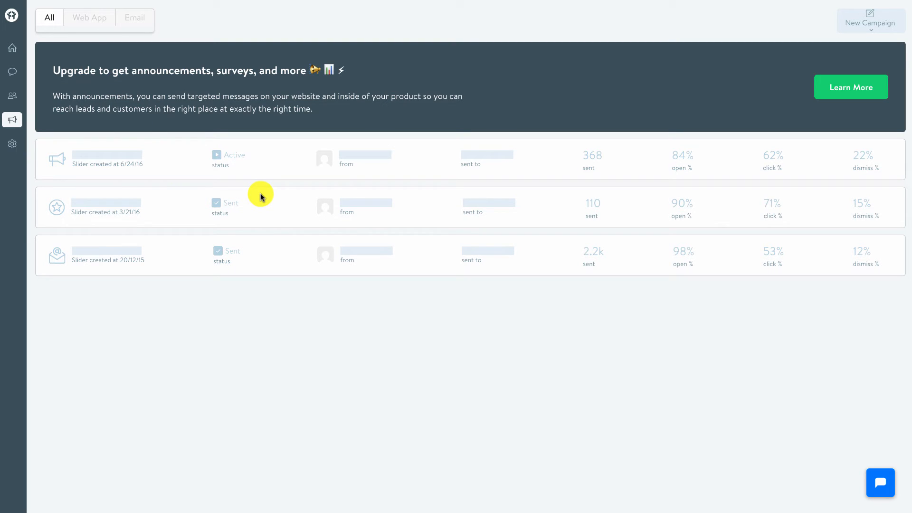
{"action": "mouse_move", "coordinate": [11, 49]}
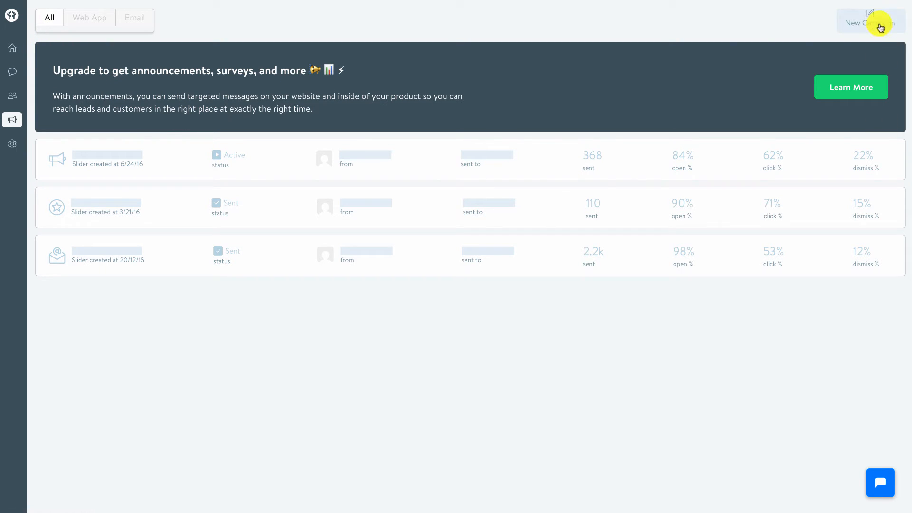
{"action": "mouse_move", "coordinate": [11, 48]}
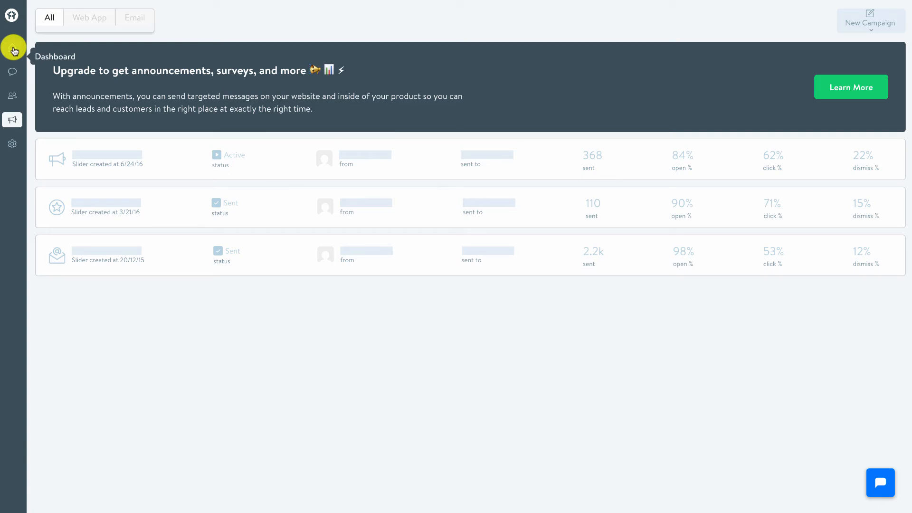
{"action": "left_click", "coordinate": [11, 47]}
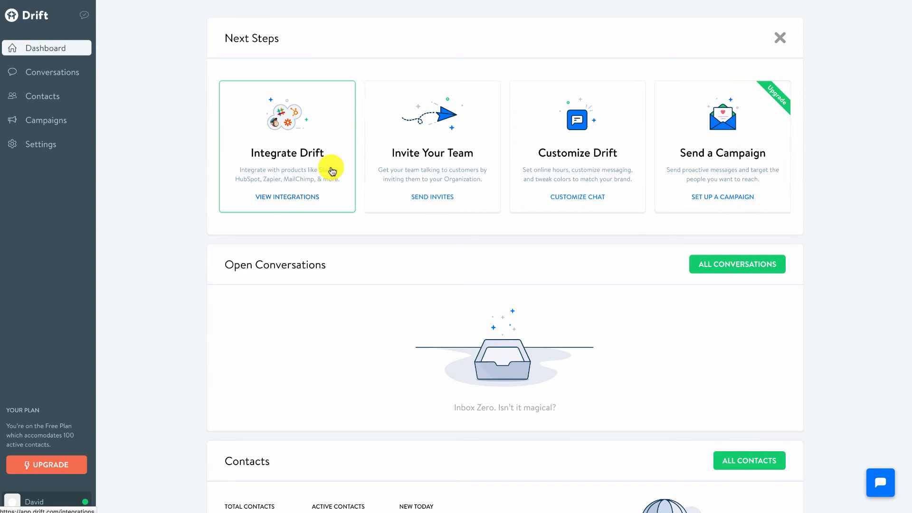
Browse the integrations catalogue (Slack, HubSpot, Zapier, Shopify), then move on to Routing settings
{"action": "left_click", "coordinate": [287, 197]}
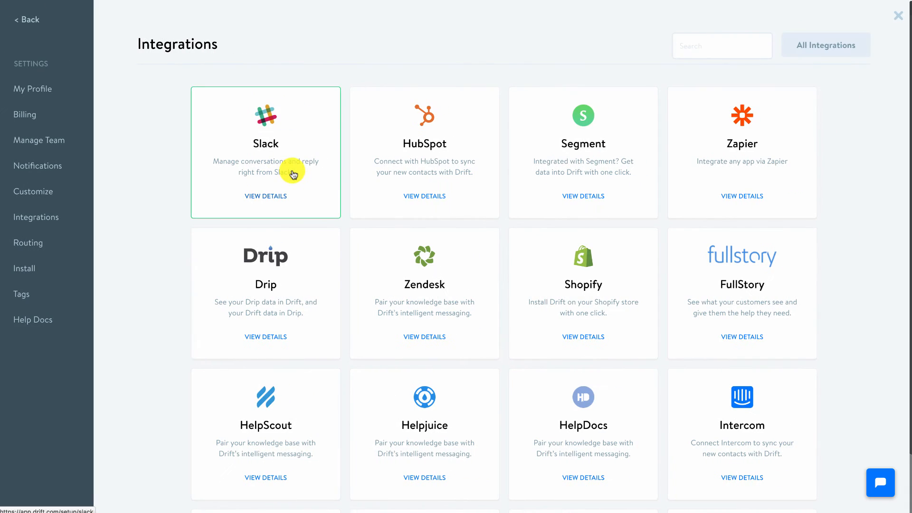
{"action": "scroll", "scroll_direction": "down", "scroll_amount": 3}
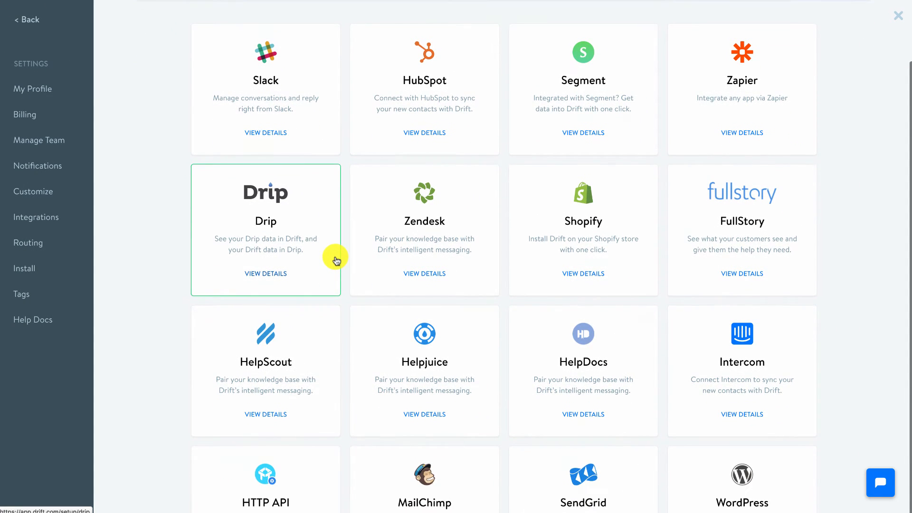
{"action": "scroll", "scroll_direction": "down", "scroll_amount": 3}
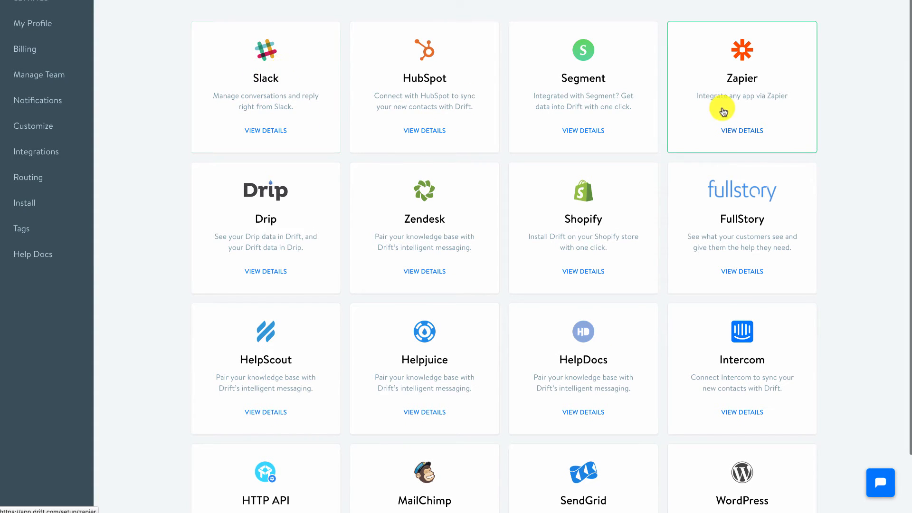
{"action": "mouse_move", "coordinate": [746, 104]}
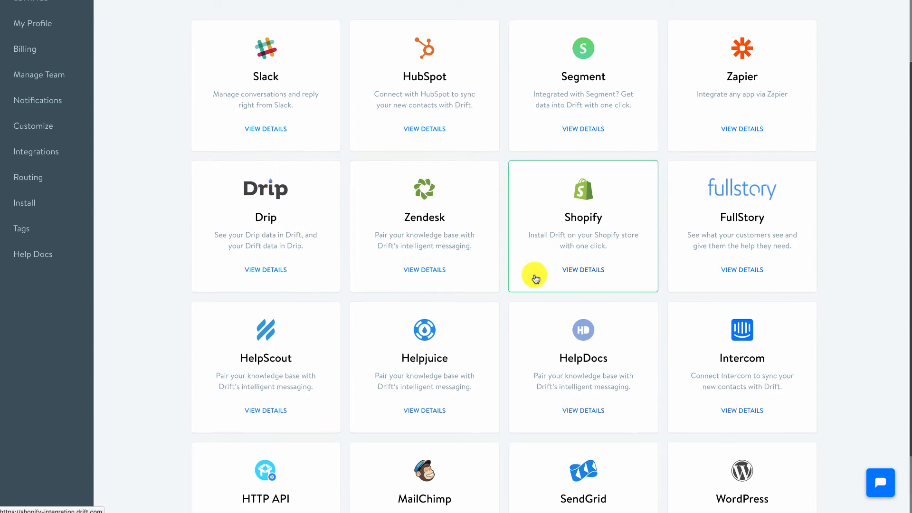
{"action": "scroll", "scroll_direction": "down", "scroll_amount": 3}
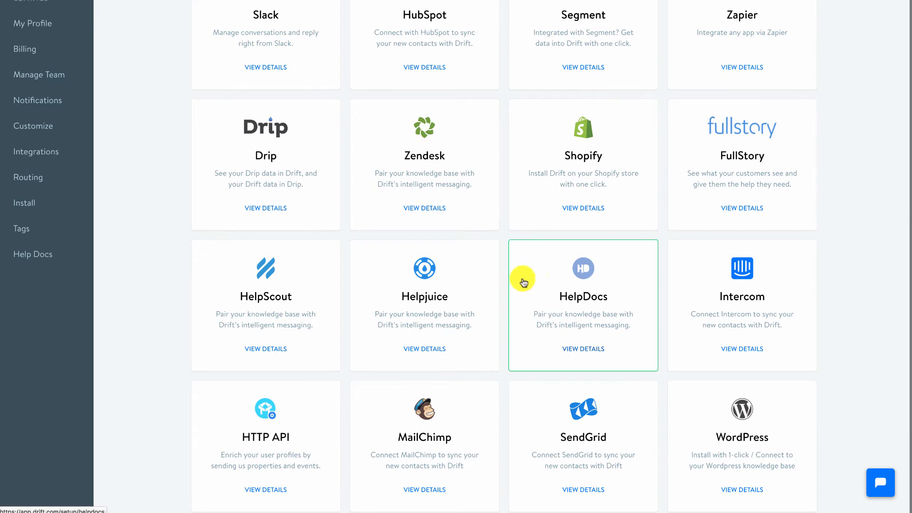
{"action": "mouse_move", "coordinate": [504, 317]}
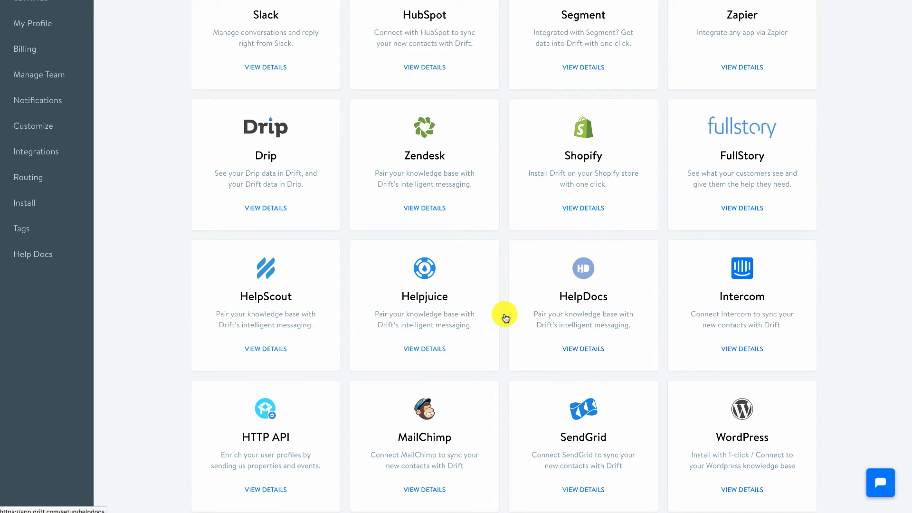
{"action": "mouse_move", "coordinate": [353, 266]}
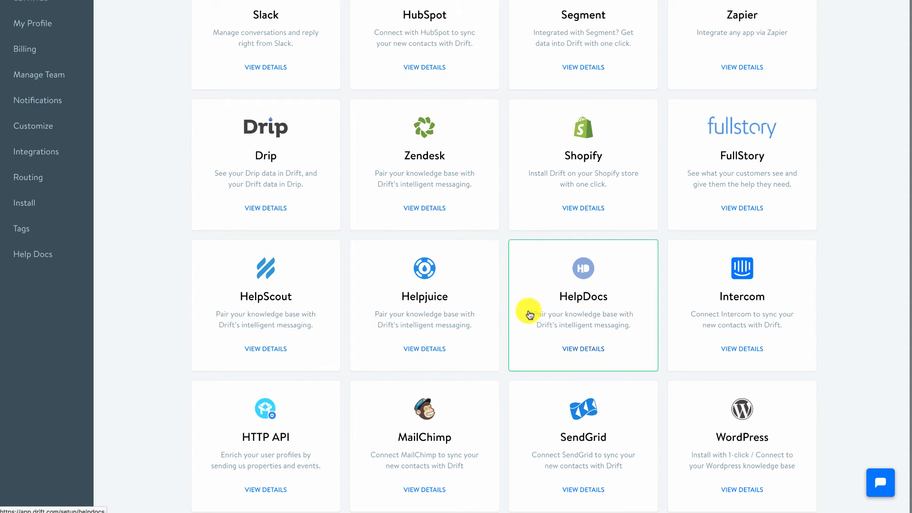
{"action": "mouse_move", "coordinate": [28, 177]}
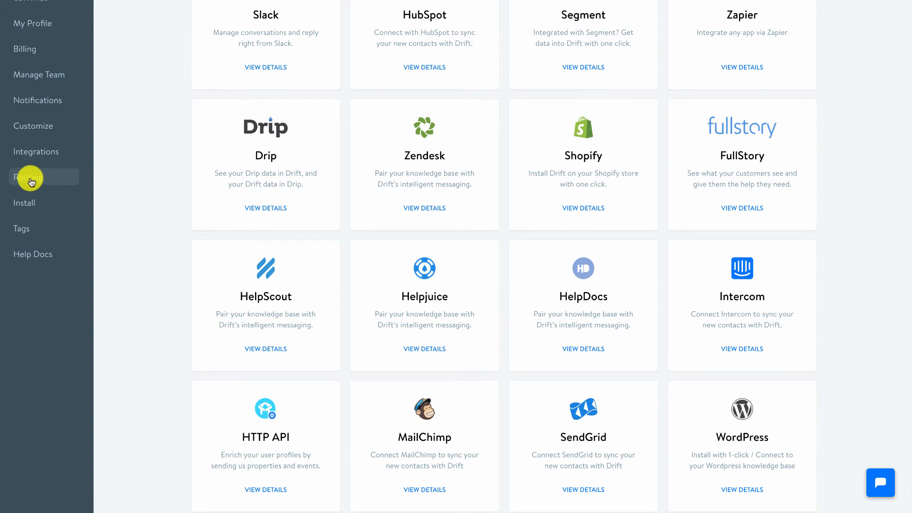
{"action": "left_click", "coordinate": [31, 177]}
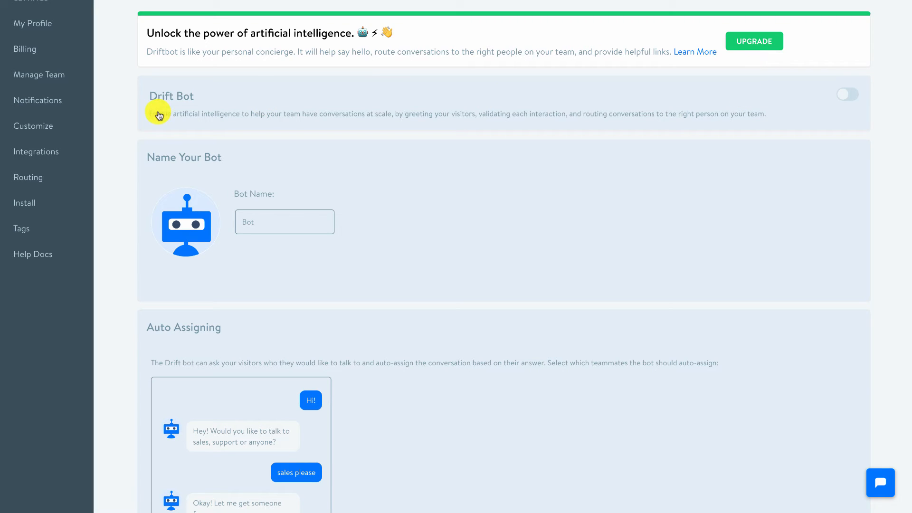
{"action": "mouse_move", "coordinate": [211, 173]}
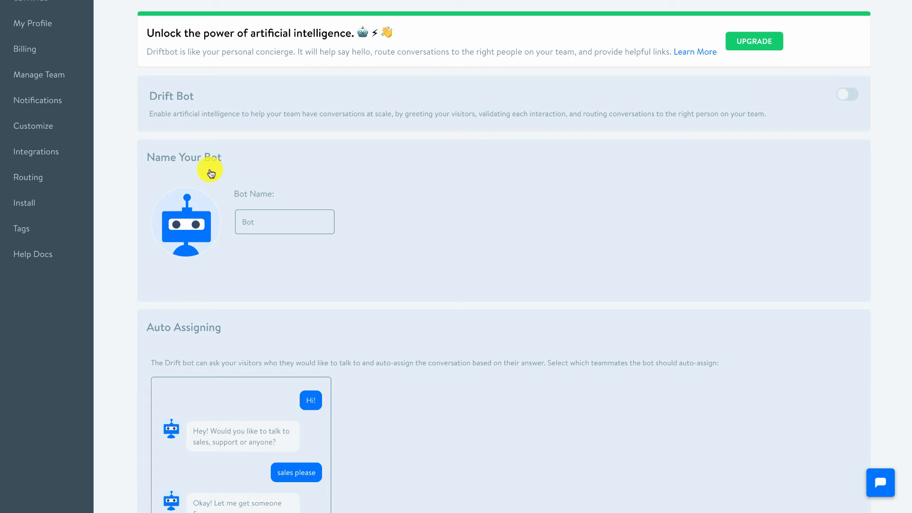
Scroll through the Drift Bot, bot name and auto-assign options in Routing
{"action": "scroll", "scroll_direction": "down", "scroll_amount": 3}
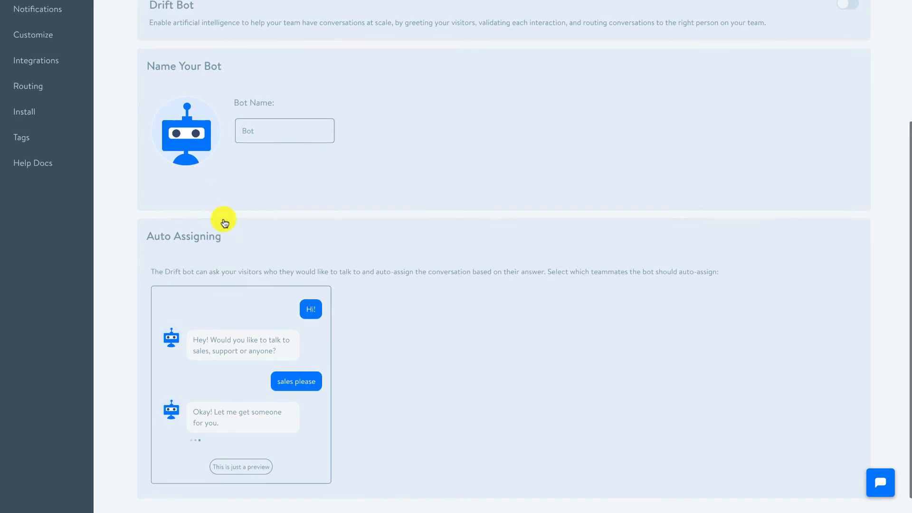
{"action": "scroll", "scroll_direction": "down", "scroll_amount": 3}
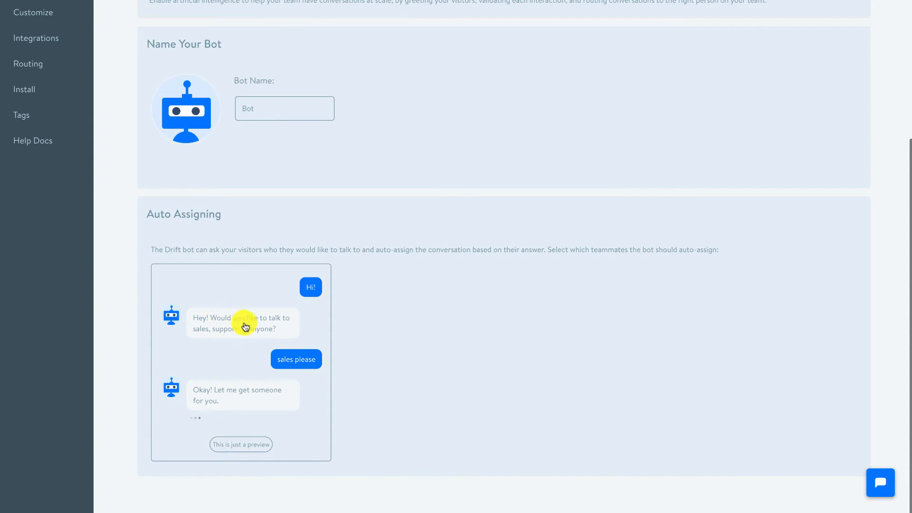
{"action": "mouse_move", "coordinate": [240, 302]}
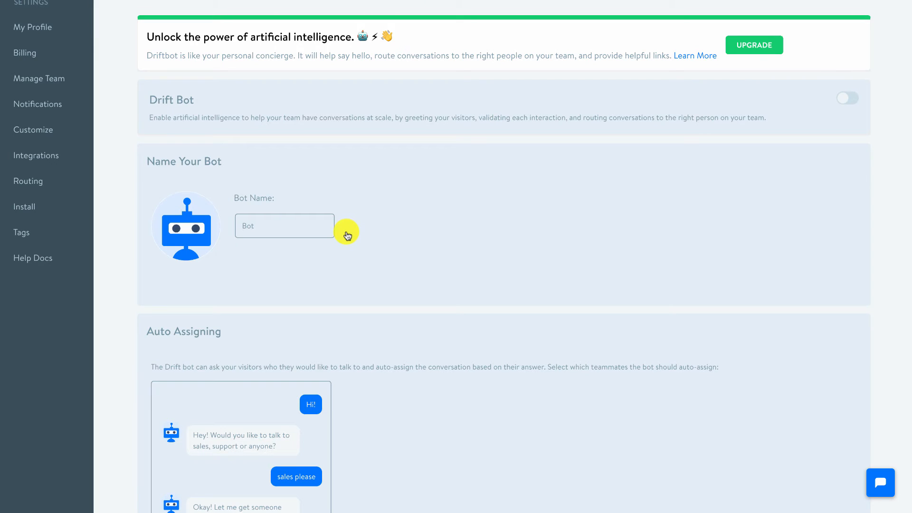
{"action": "mouse_move", "coordinate": [246, 258]}
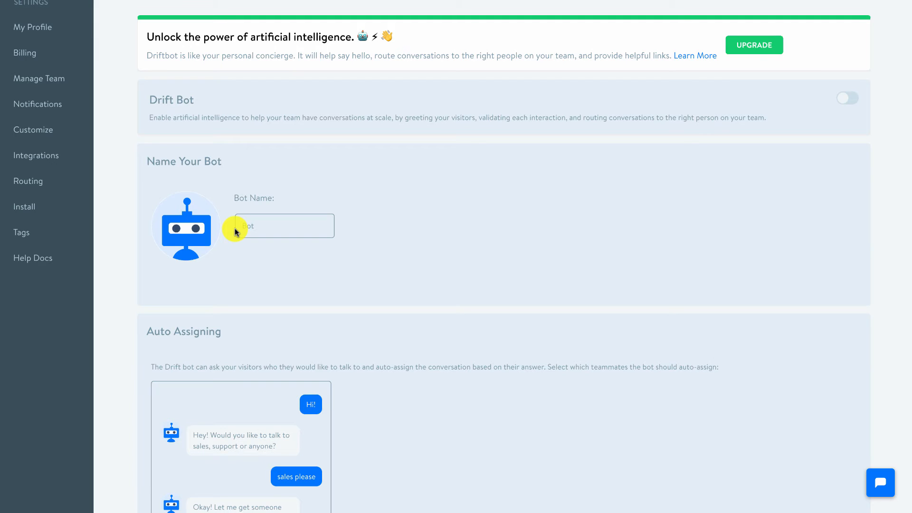
{"action": "scroll", "scroll_direction": "down", "scroll_amount": 3}
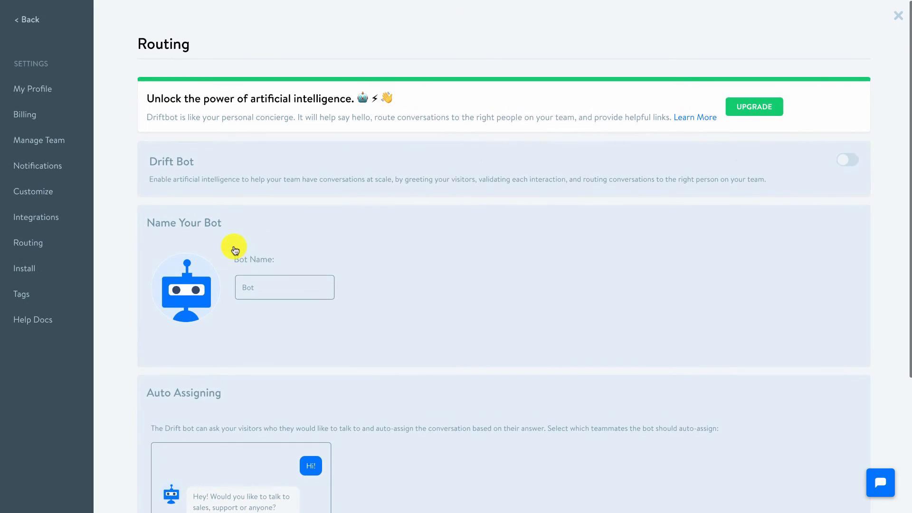
{"action": "mouse_move", "coordinate": [215, 257]}
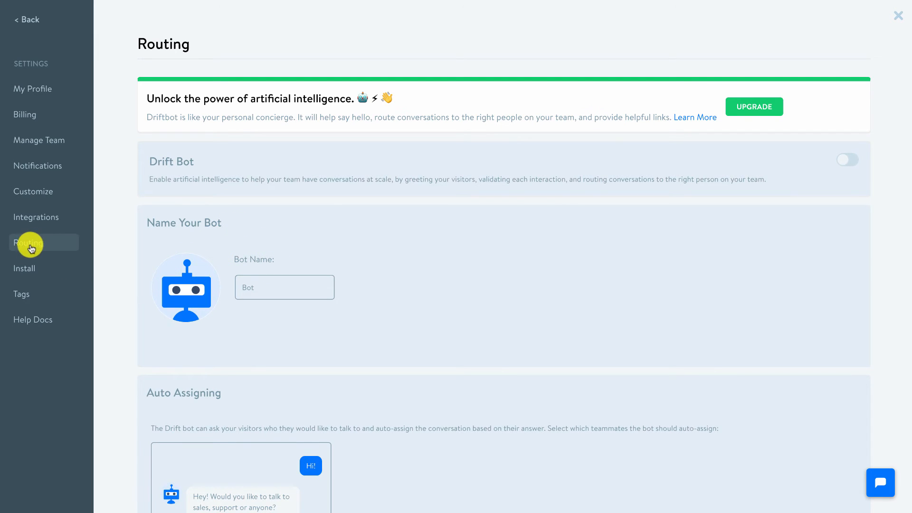
{"action": "mouse_move", "coordinate": [105, 227]}
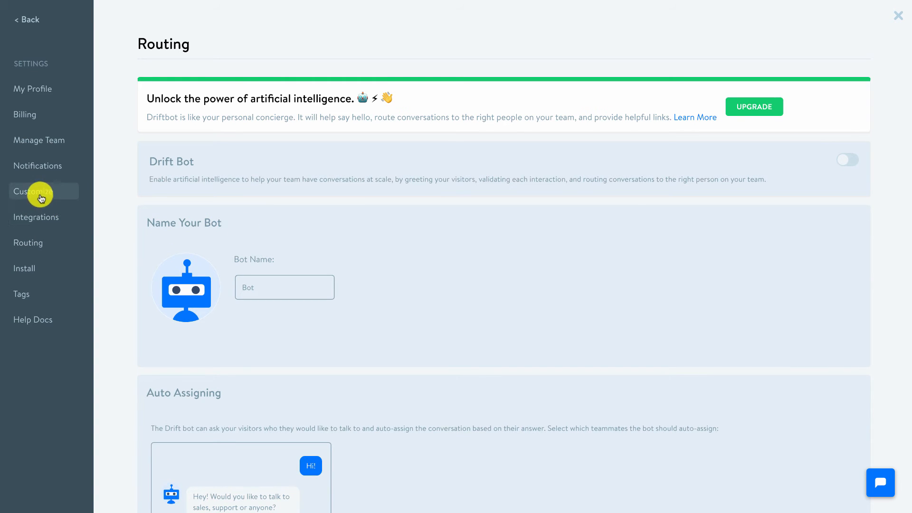
Bring up the Customize Drift panel with welcome and offline teaser previews
{"action": "left_click", "coordinate": [33, 191]}
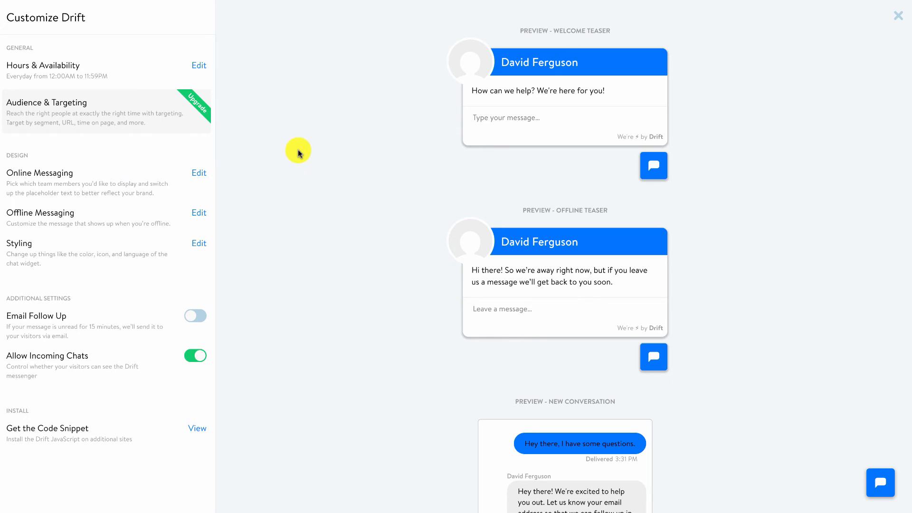
{"action": "mouse_move", "coordinate": [49, 66]}
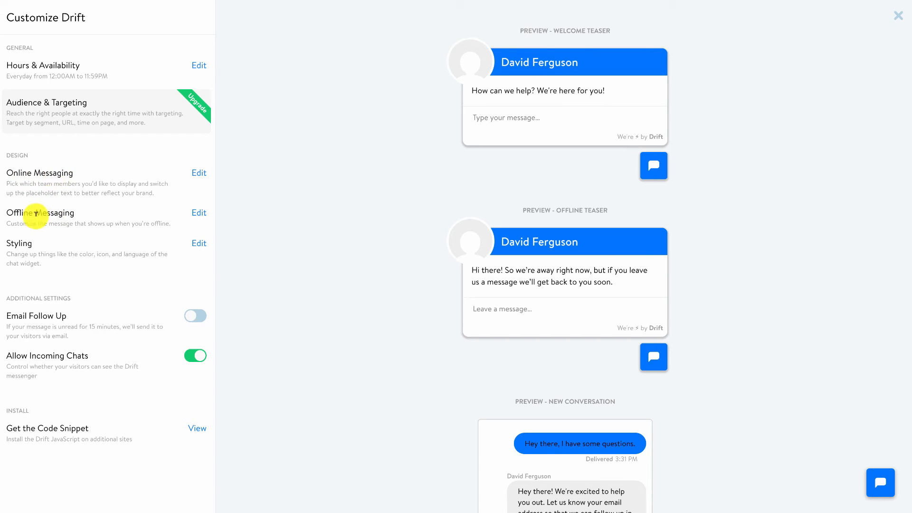
{"action": "mouse_move", "coordinate": [192, 219]}
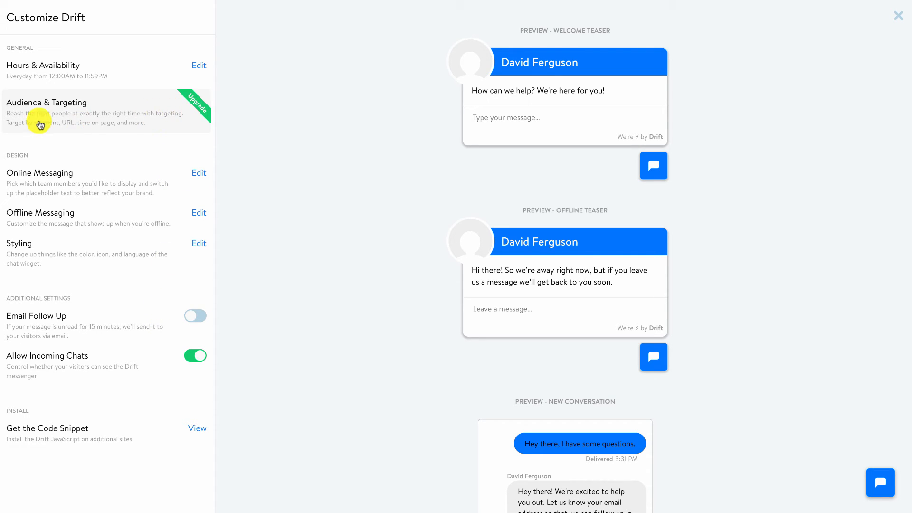
{"action": "mouse_move", "coordinate": [80, 122]}
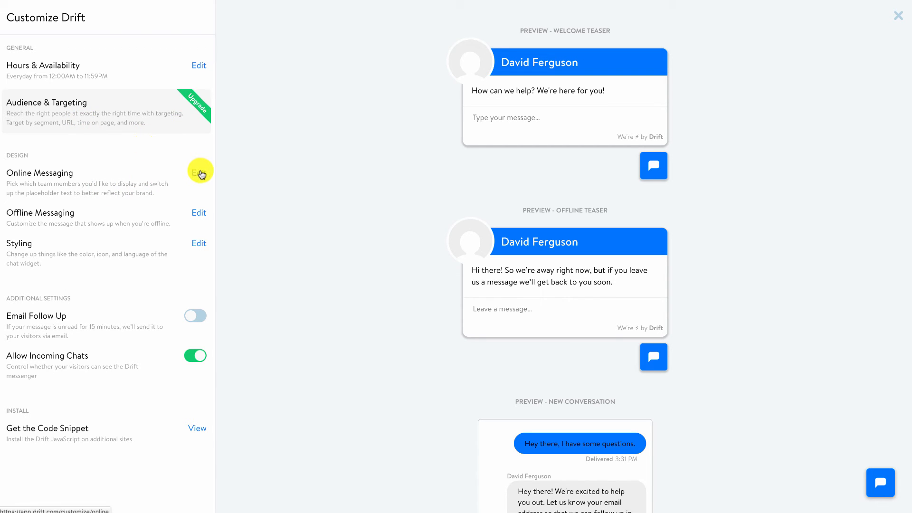
{"action": "left_click", "coordinate": [198, 173]}
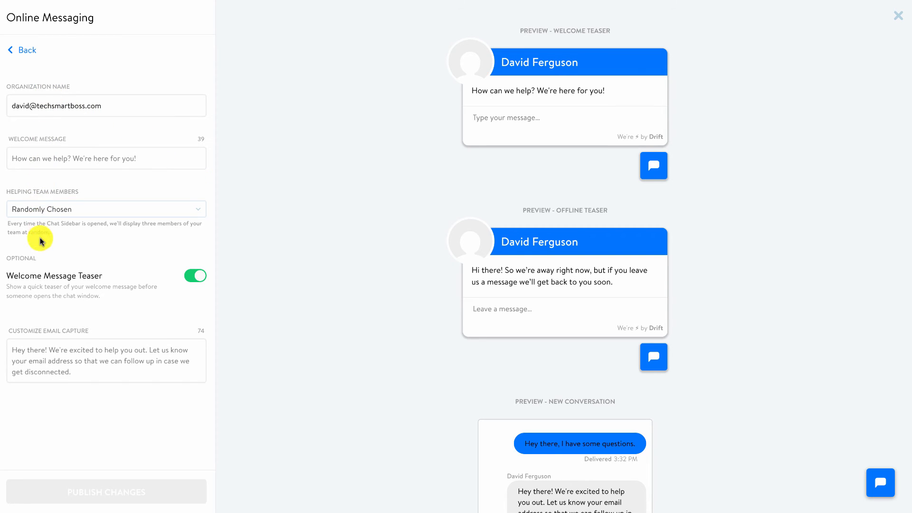
{"action": "left_click", "coordinate": [105, 209]}
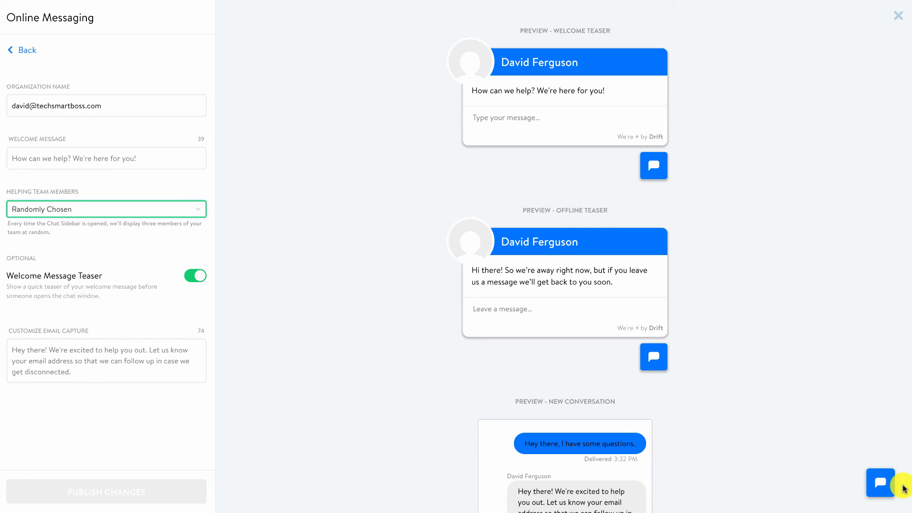
{"action": "mouse_move", "coordinate": [721, 425]}
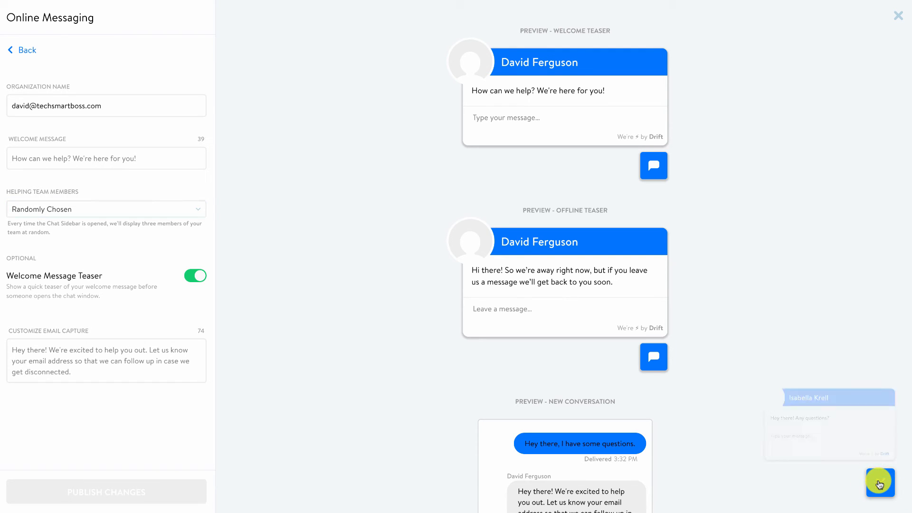
{"action": "left_click", "coordinate": [879, 483]}
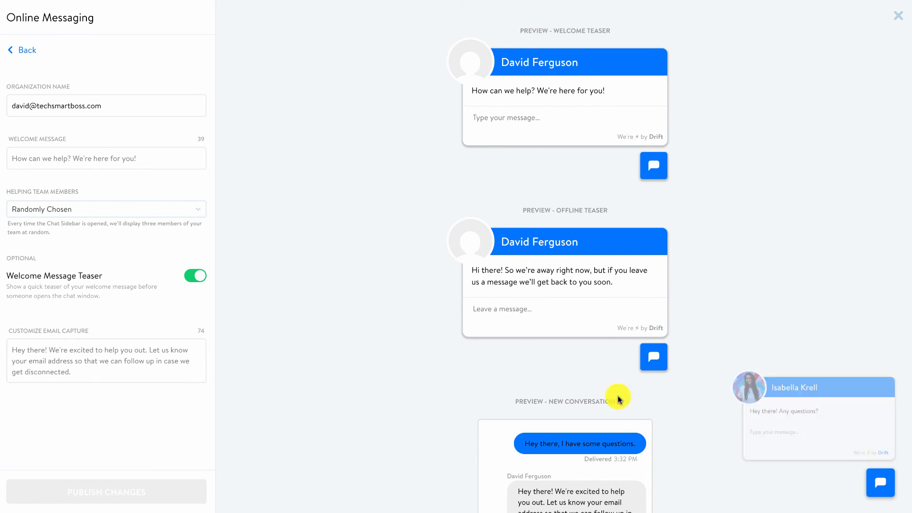
{"action": "left_click", "coordinate": [24, 50]}
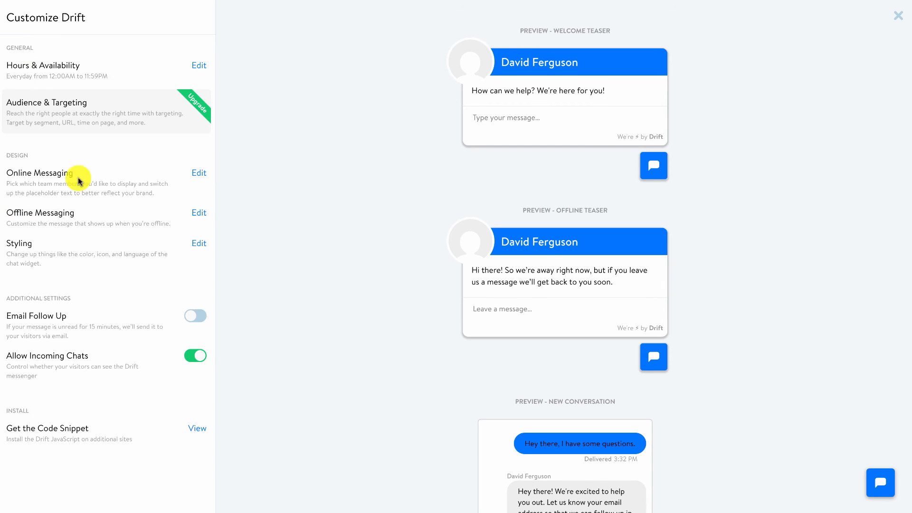
{"action": "mouse_move", "coordinate": [199, 244]}
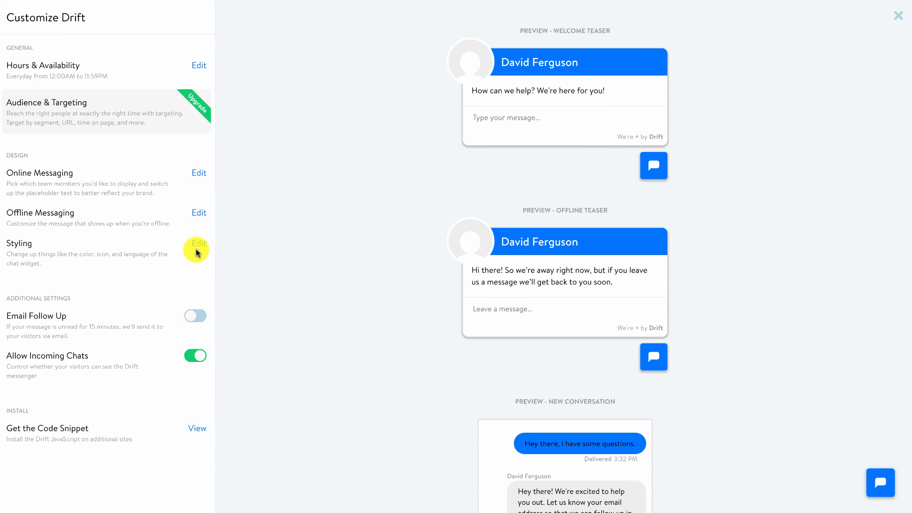
Review the Style Editor's icon styles and typeface, previewing the chat widget along the way
{"action": "left_click", "coordinate": [198, 243]}
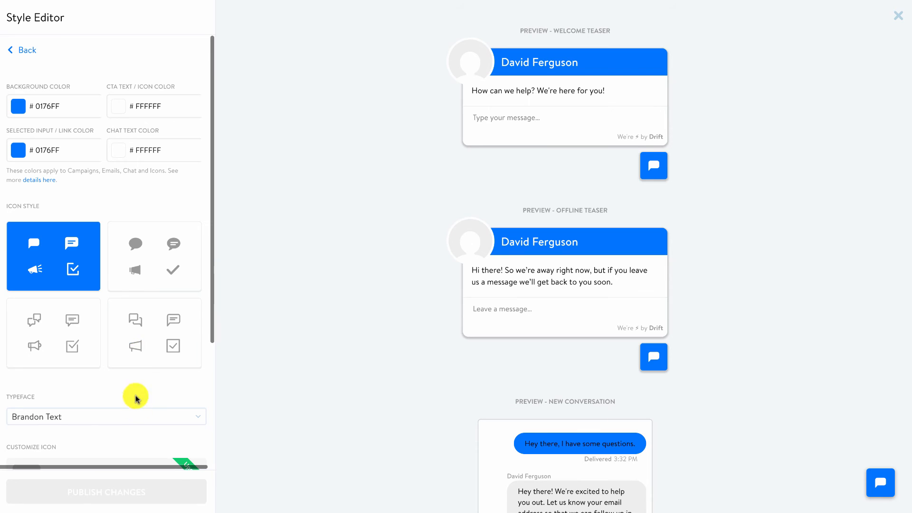
{"action": "scroll", "scroll_direction": "down", "scroll_amount": 3}
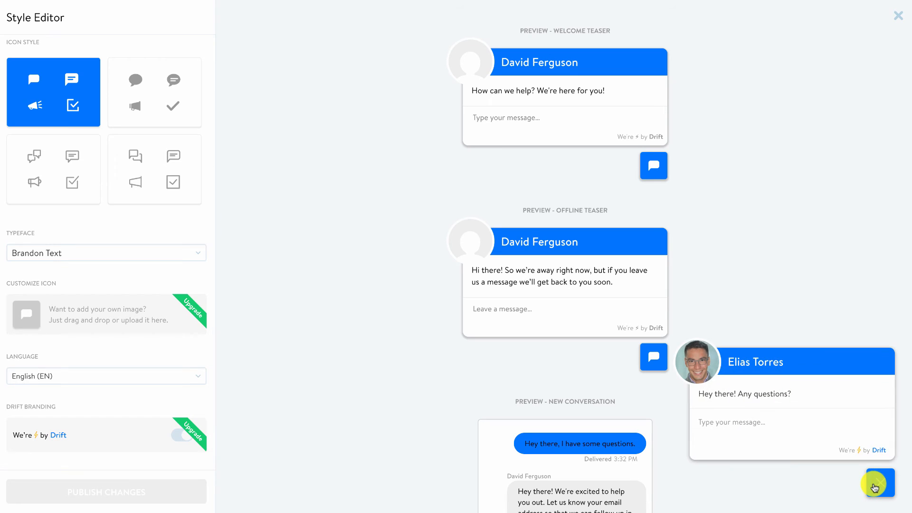
{"action": "left_click", "coordinate": [880, 483]}
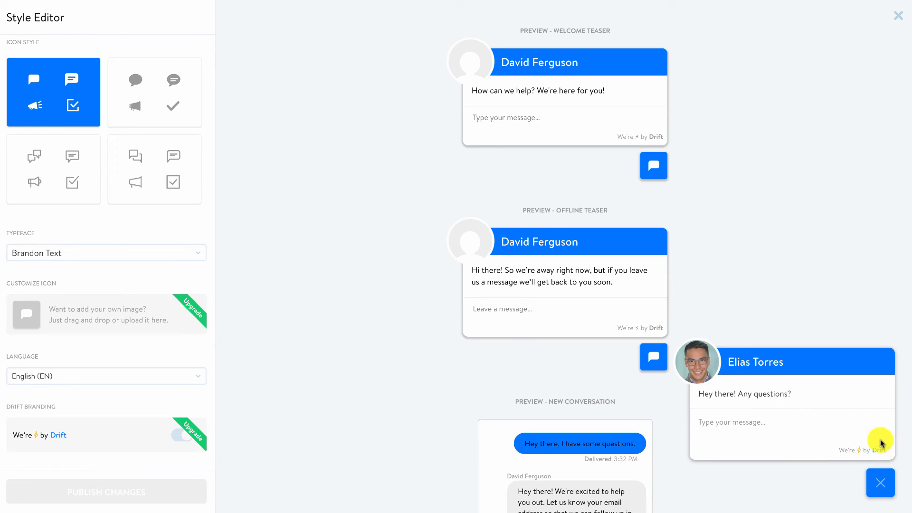
{"action": "mouse_move", "coordinate": [867, 461]}
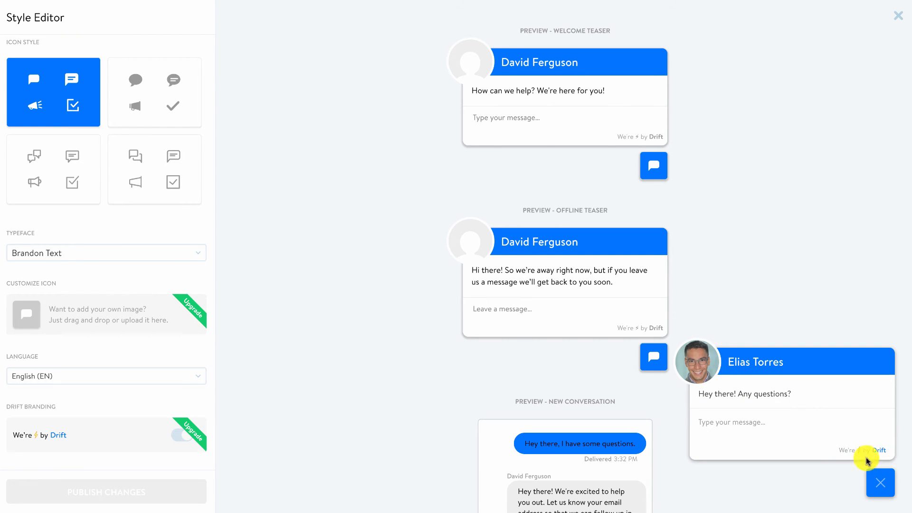
{"action": "left_click", "coordinate": [880, 483]}
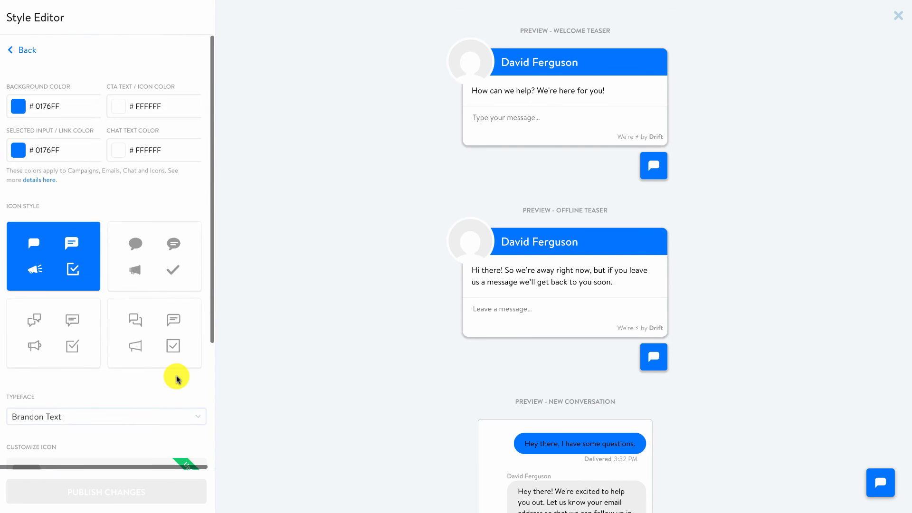
{"action": "scroll", "scroll_direction": "down", "scroll_amount": 3}
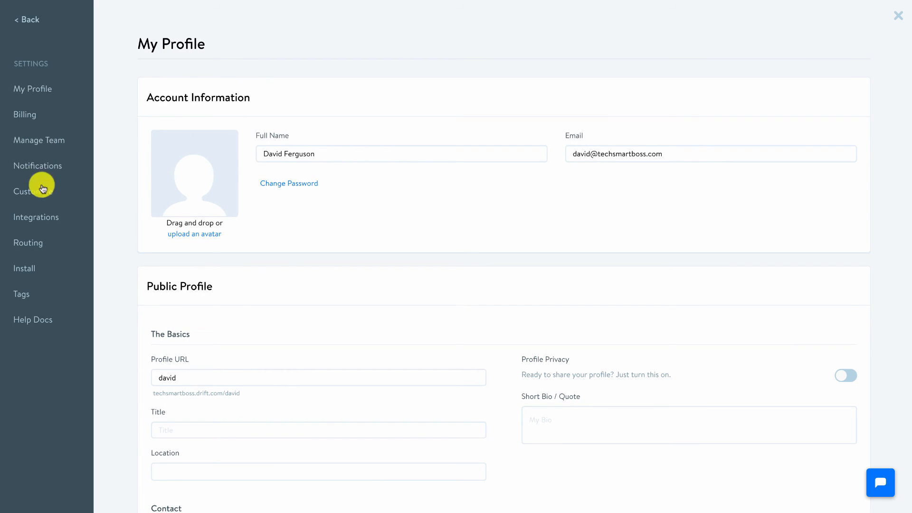
View Notifications, then Manage your Team with Company Information expanded (name, website, Drift URL)
{"action": "left_click", "coordinate": [38, 165]}
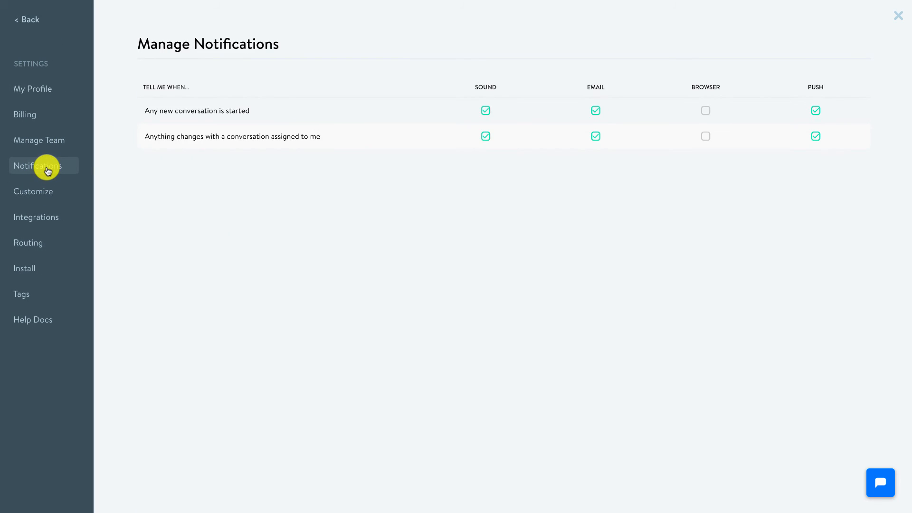
{"action": "mouse_move", "coordinate": [322, 168]}
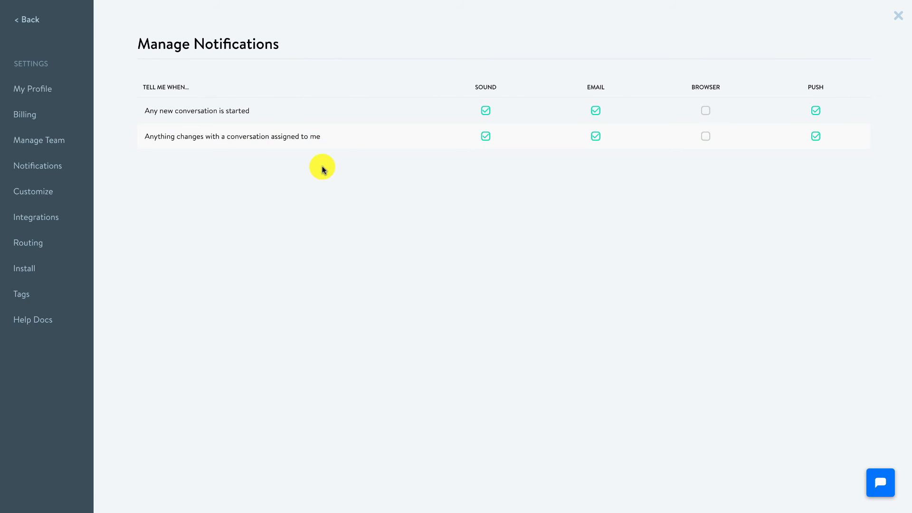
{"action": "left_click", "coordinate": [38, 139]}
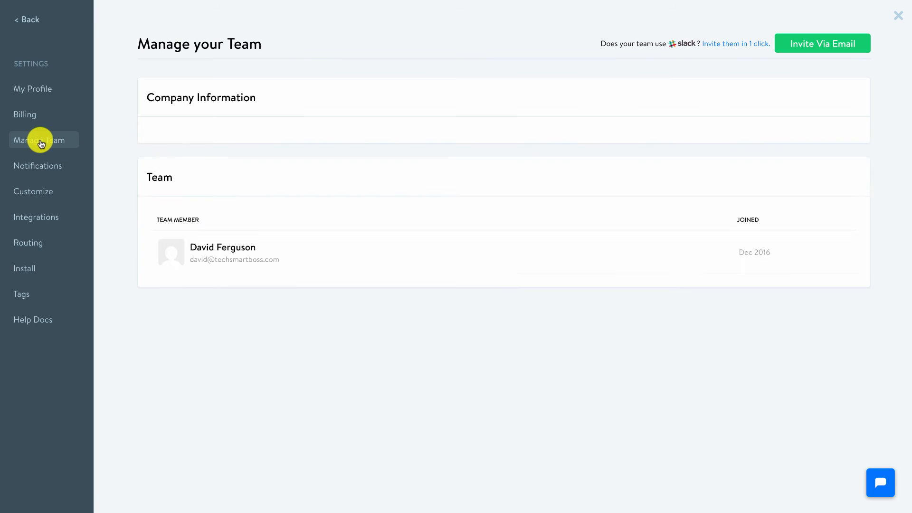
{"action": "left_click", "coordinate": [39, 139]}
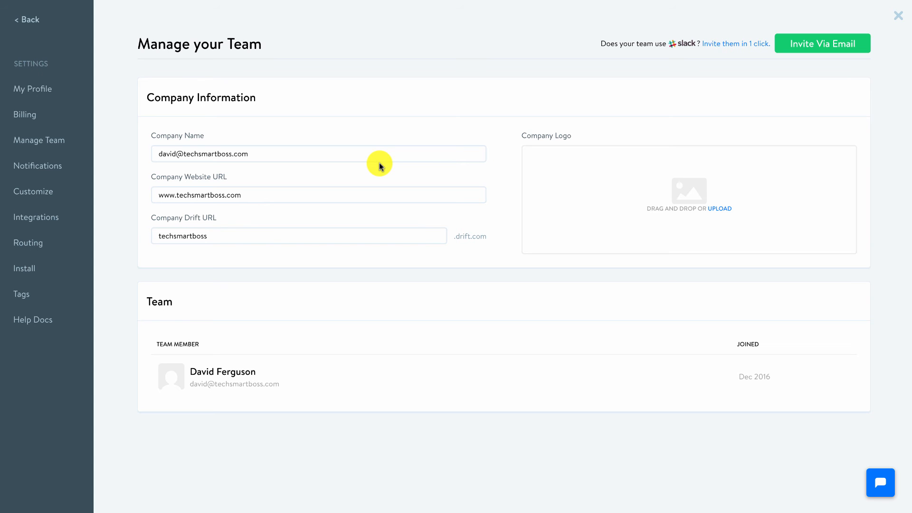
{"action": "mouse_move", "coordinate": [336, 339]}
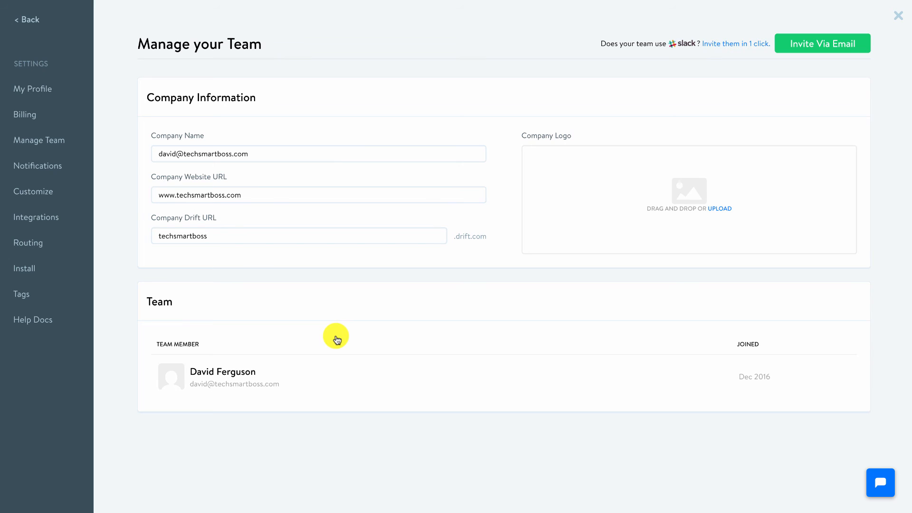
{"action": "mouse_move", "coordinate": [125, 154]}
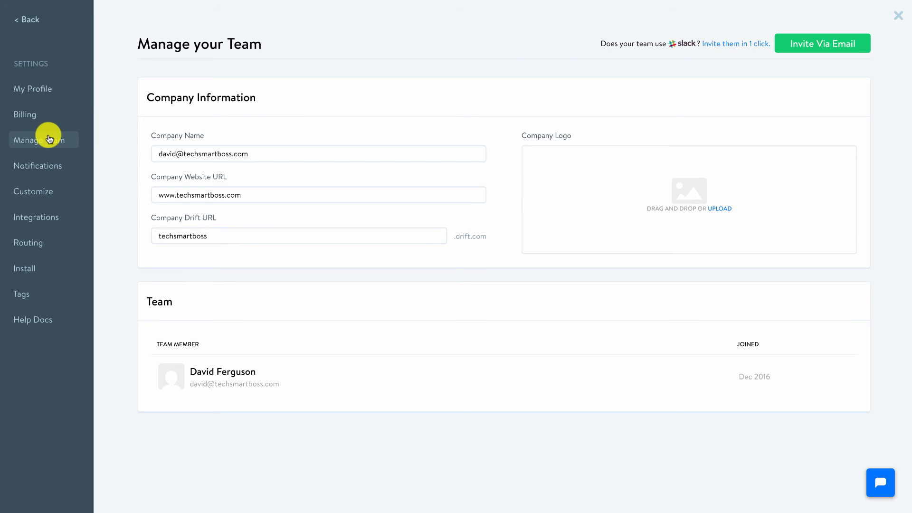
{"action": "mouse_move", "coordinate": [38, 89]}
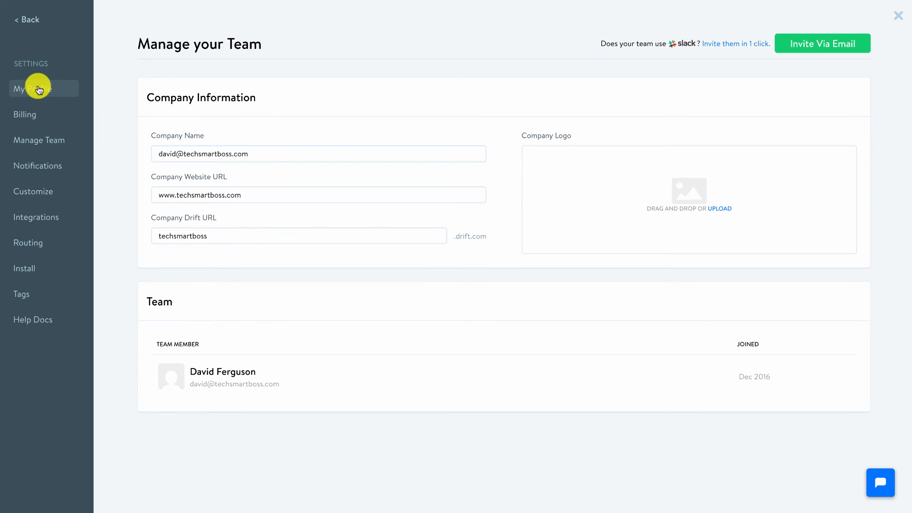
Scroll through My Profile's public profile, contact, welcome message and details fields
{"action": "left_click", "coordinate": [33, 88]}
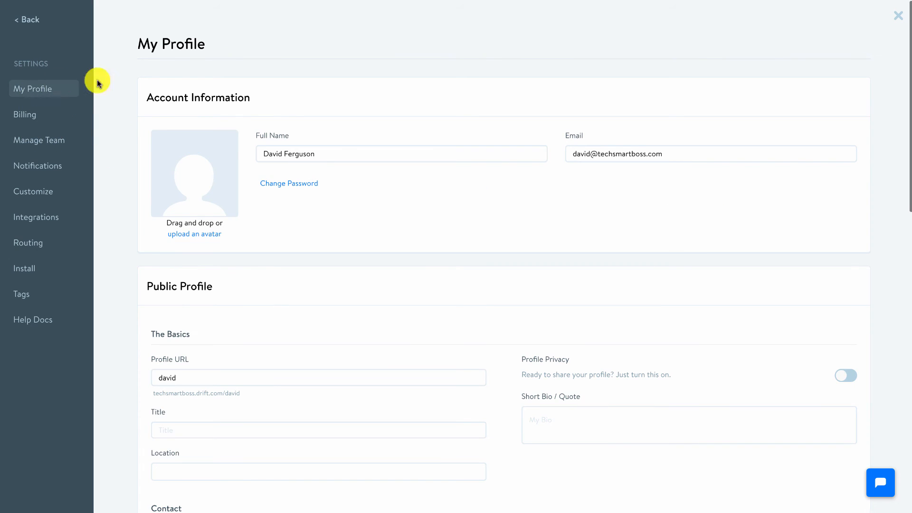
{"action": "scroll", "scroll_direction": "down", "scroll_amount": 3}
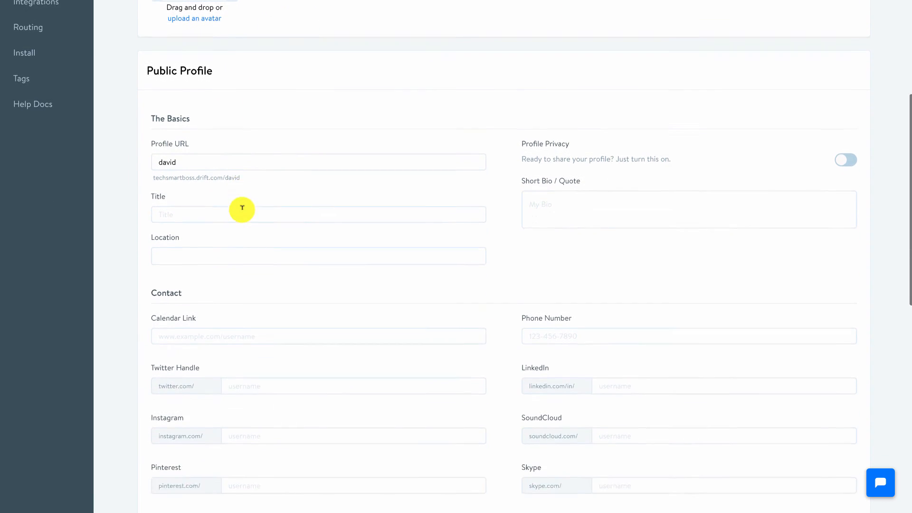
{"action": "scroll", "scroll_direction": "down", "scroll_amount": 3}
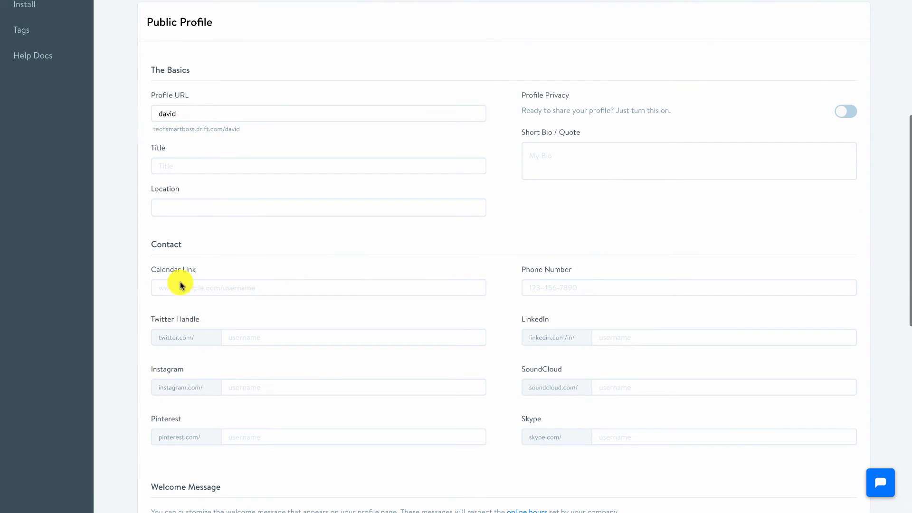
{"action": "mouse_move", "coordinate": [203, 371]}
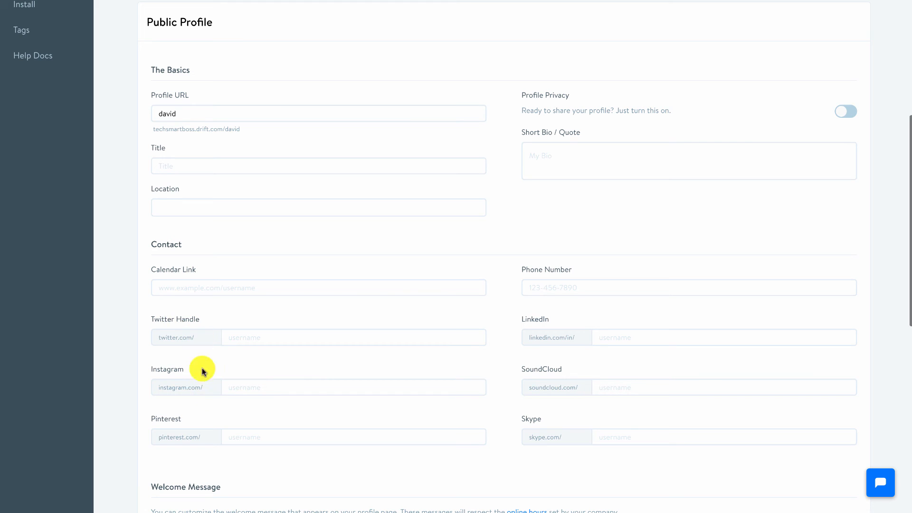
{"action": "scroll", "scroll_direction": "down", "scroll_amount": 3}
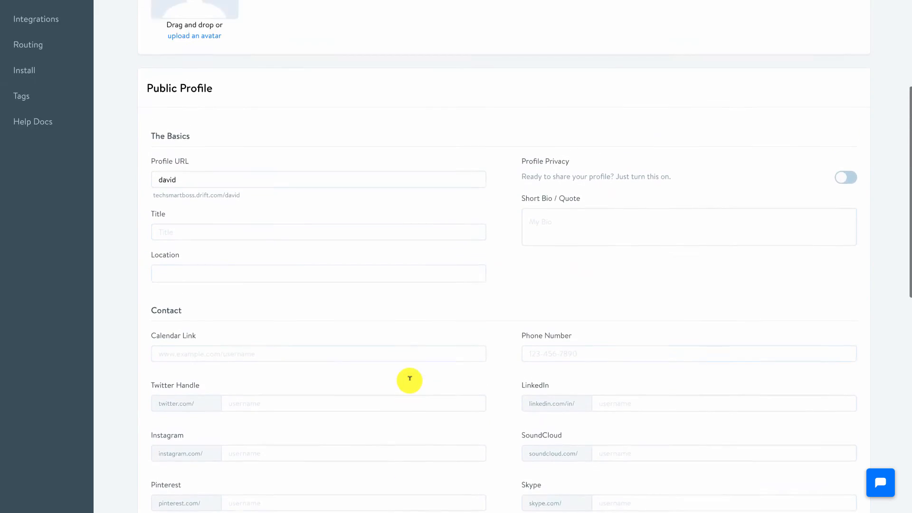
{"action": "scroll", "scroll_direction": "down", "scroll_amount": 3}
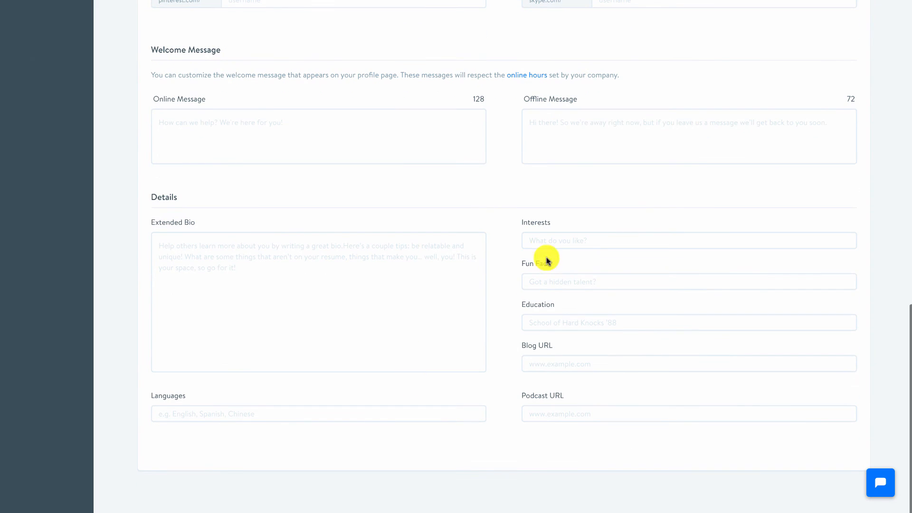
{"action": "scroll", "scroll_direction": "up", "scroll_amount": 3}
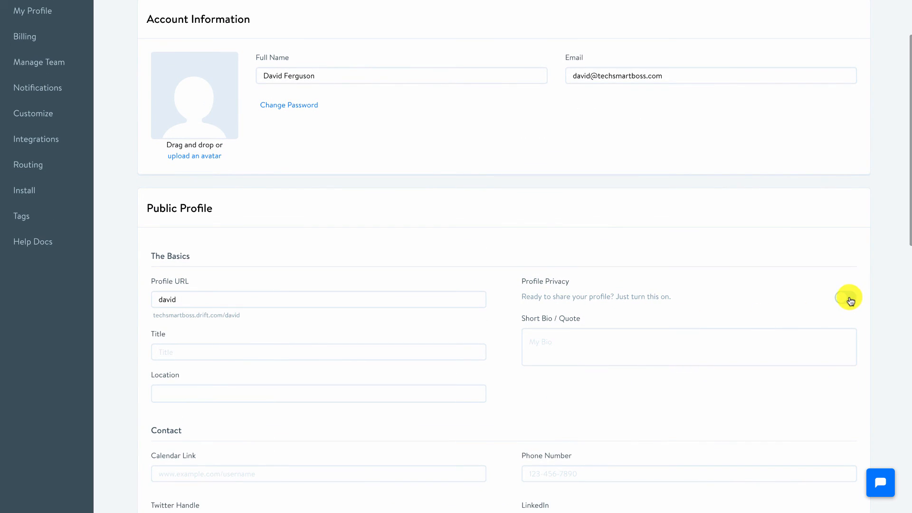
{"action": "left_click", "coordinate": [846, 297]}
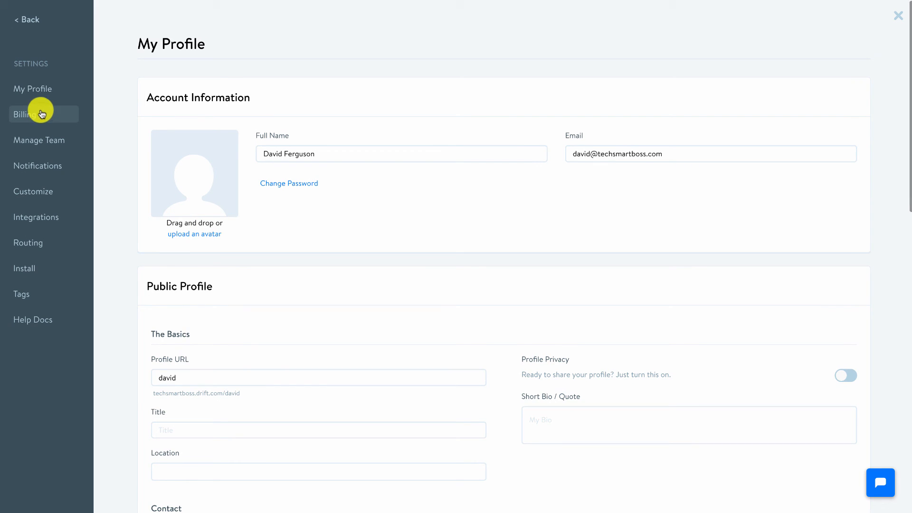
{"action": "mouse_move", "coordinate": [40, 240]}
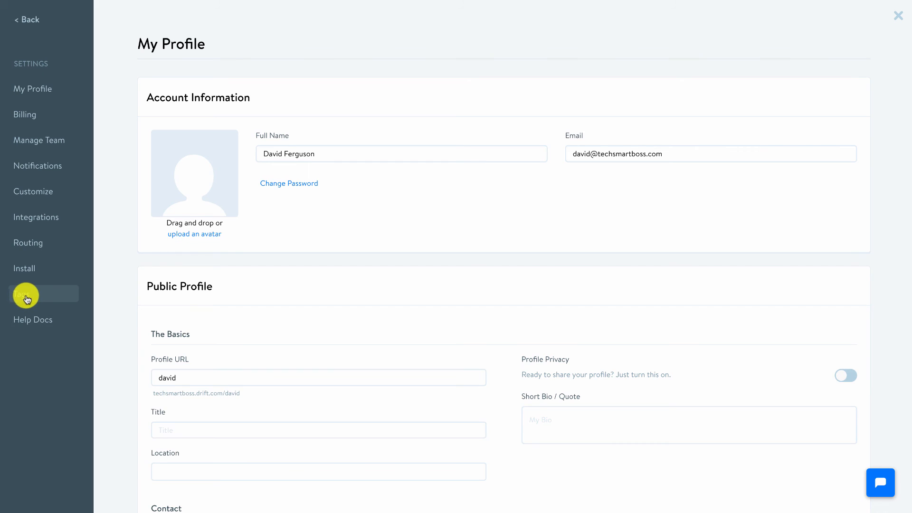
View the Manage Tags page, then bring up the Help Docs Getting Started articles
{"action": "left_click", "coordinate": [25, 295]}
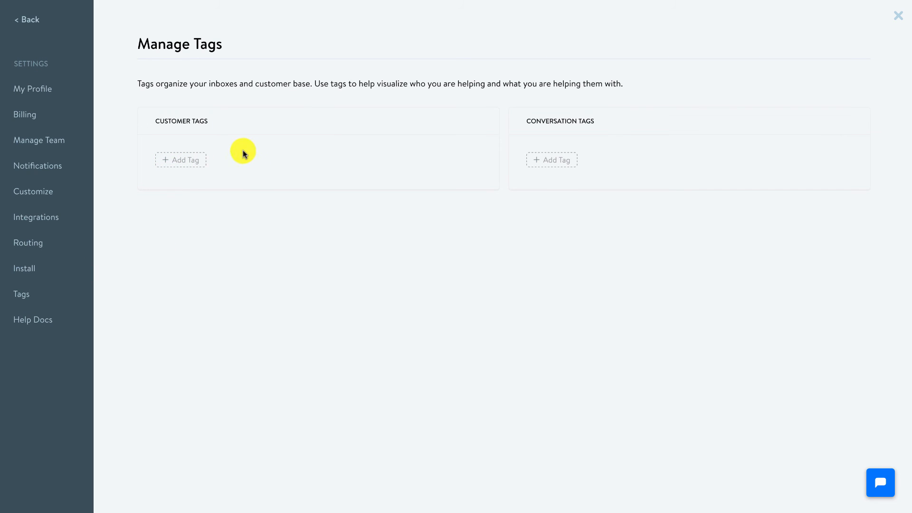
{"action": "mouse_move", "coordinate": [182, 180]}
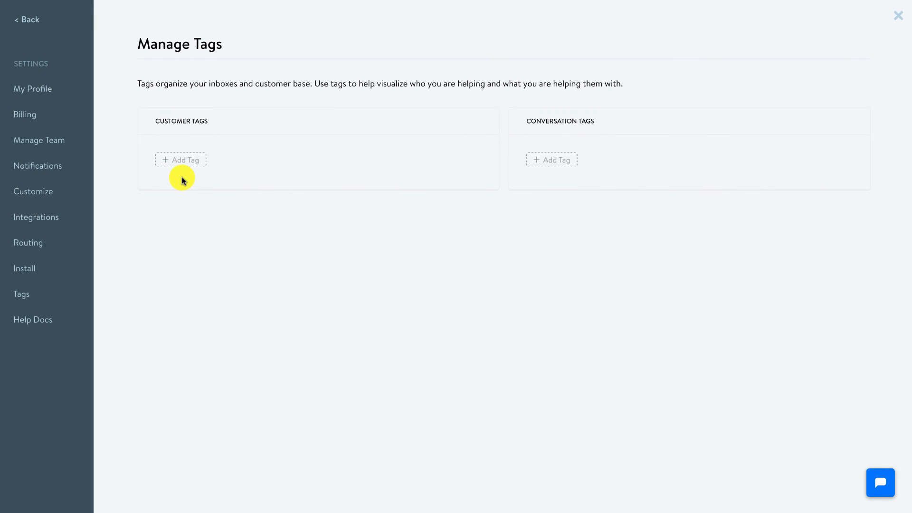
{"action": "left_click", "coordinate": [33, 319]}
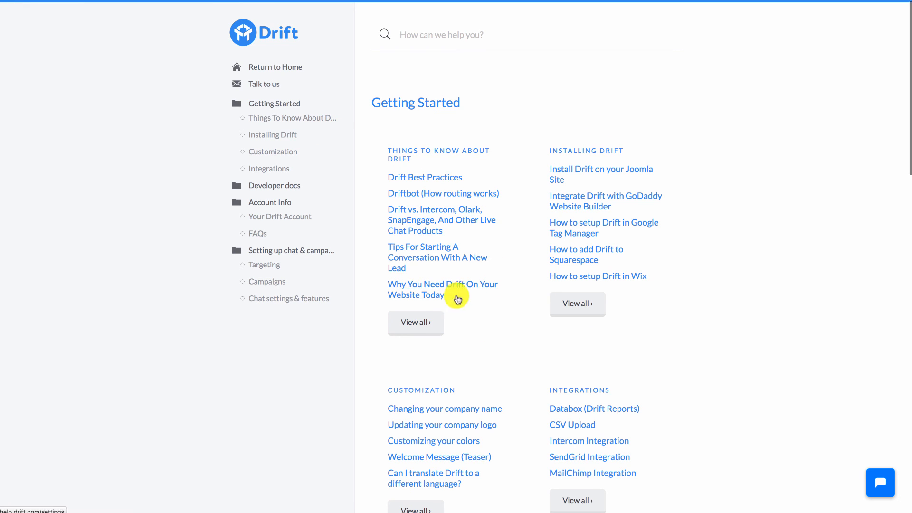
Close the help docs and return to the main dashboard
{"action": "left_click", "coordinate": [880, 482]}
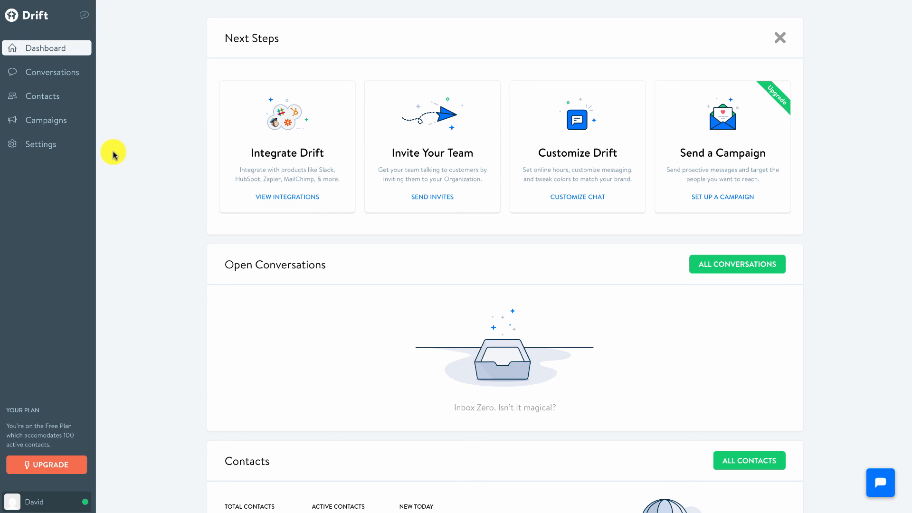
{"action": "mouse_move", "coordinate": [166, 241]}
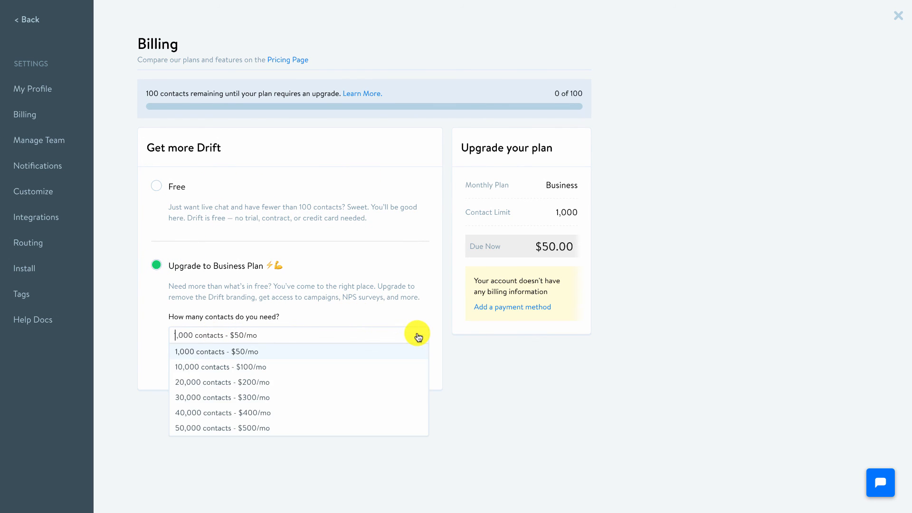
{"action": "mouse_move", "coordinate": [317, 405]}
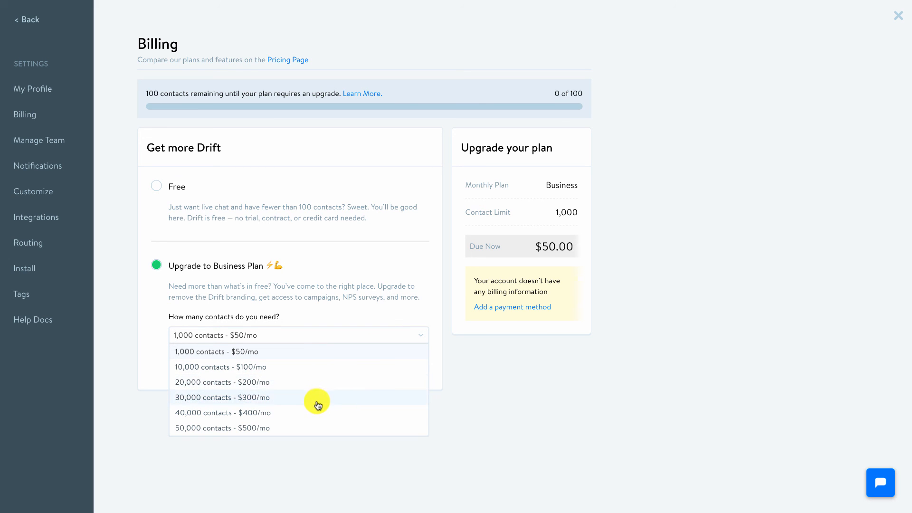
{"action": "mouse_move", "coordinate": [294, 366]}
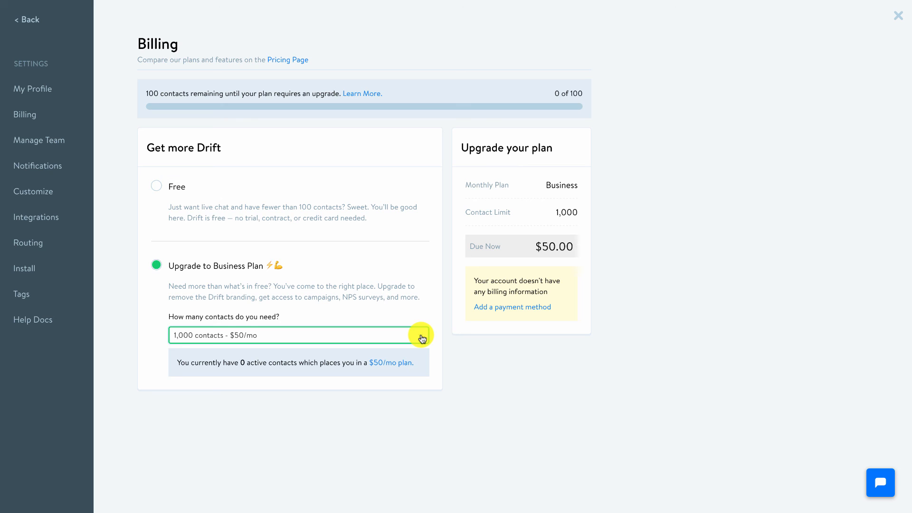
Keep the 1,000 contacts tier, then set billing back to the Free 100-contact plan
{"action": "left_click", "coordinate": [155, 186]}
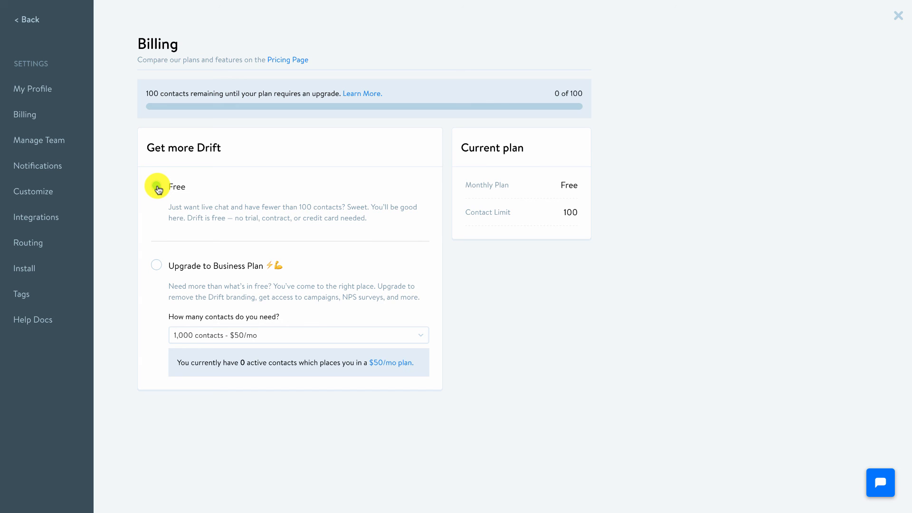
{"action": "left_click", "coordinate": [157, 186]}
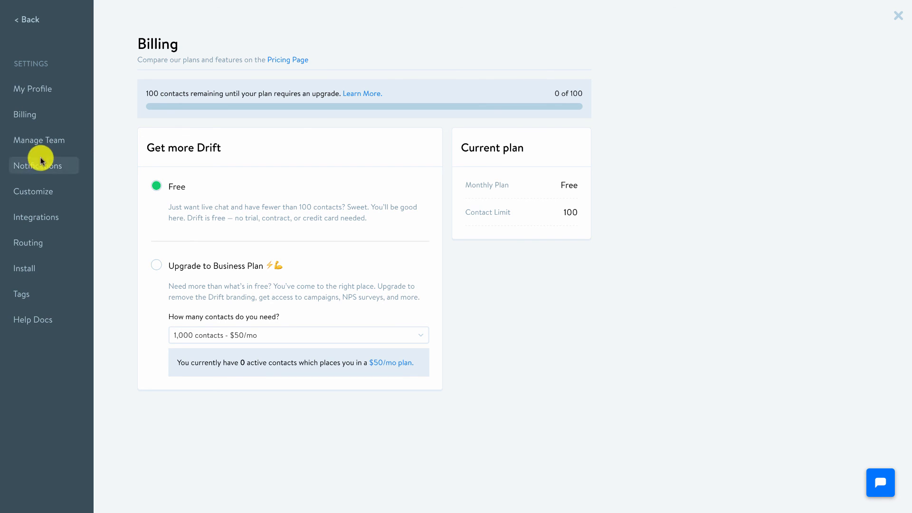
{"action": "mouse_move", "coordinate": [230, 116]}
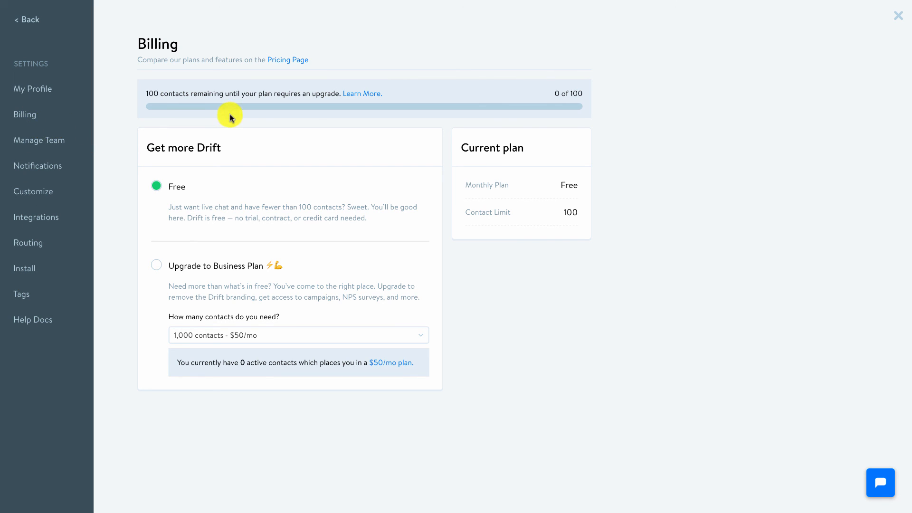